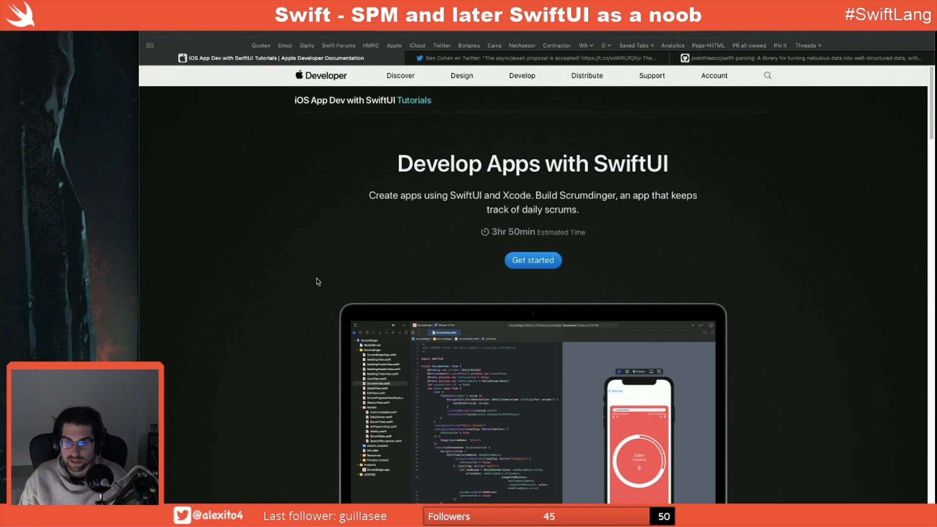
Review the SwiftUI course chapter list through Chapter 8 and Resources, ending at Chapter 1
scroll(down, 3)
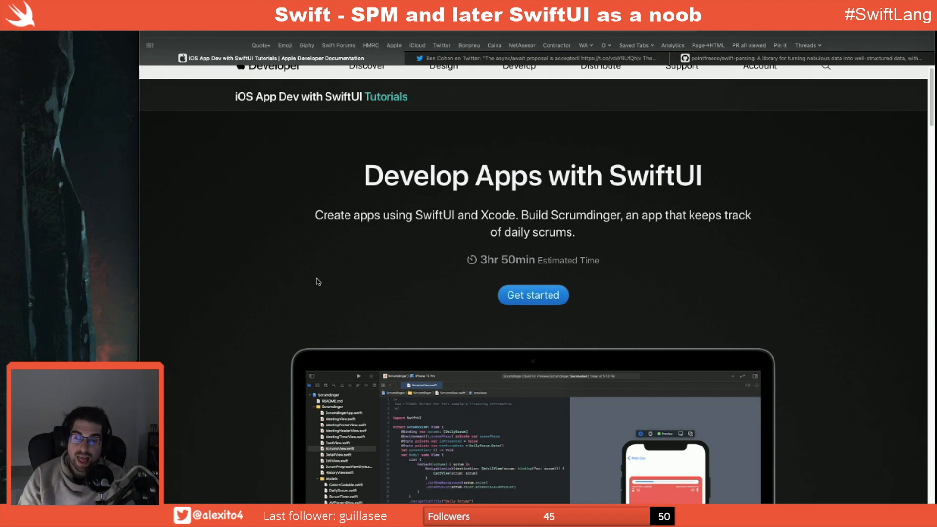
scroll(down, 3)
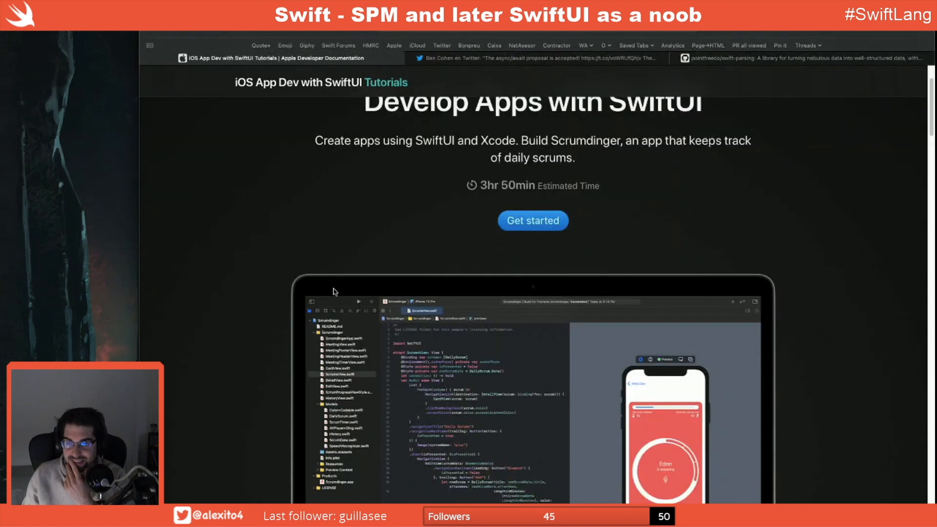
scroll(up, 3)
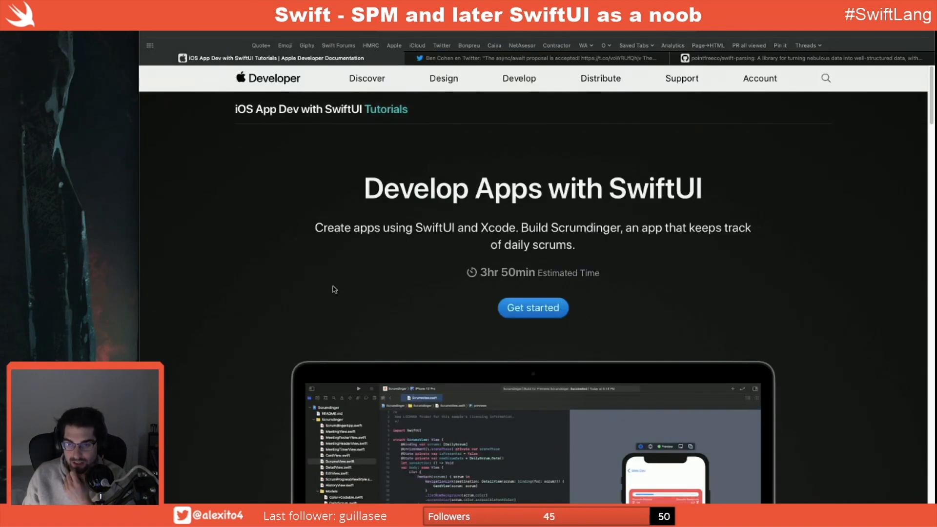
scroll(down, 3)
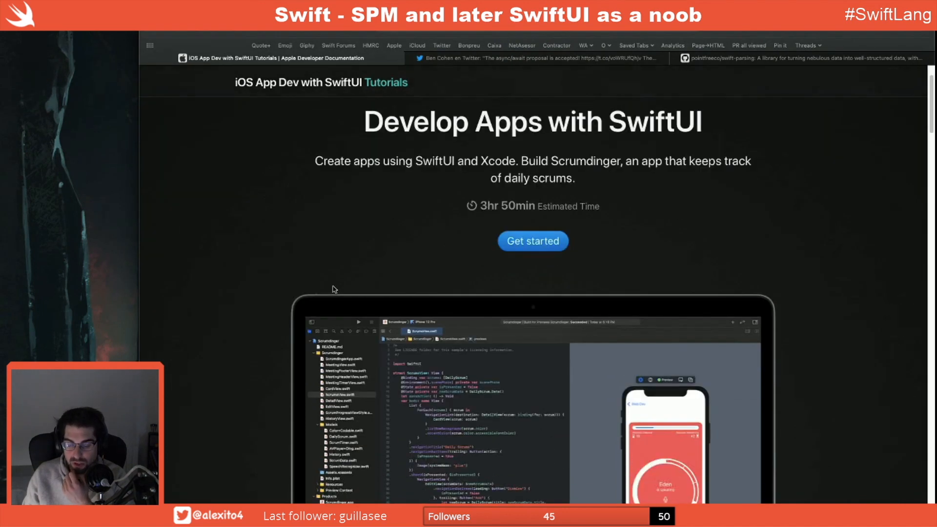
scroll(down, 3)
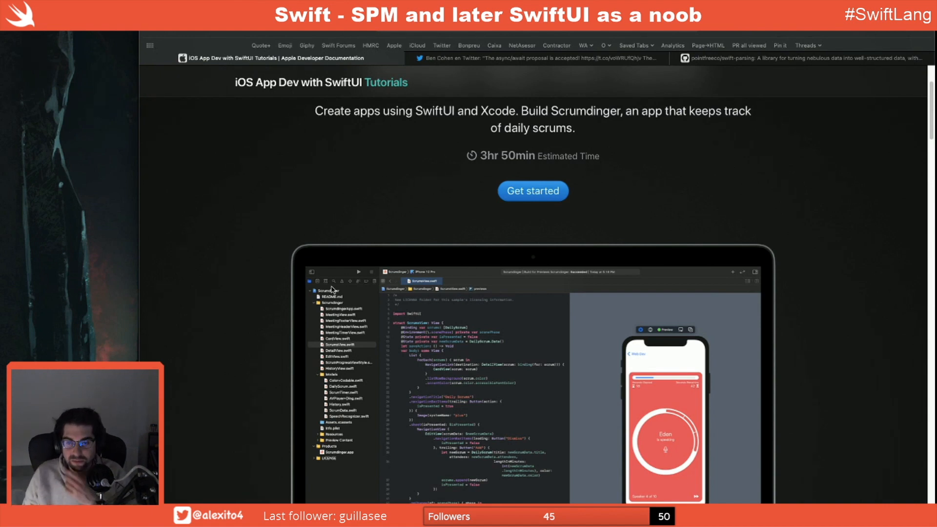
mouse_move(305, 212)
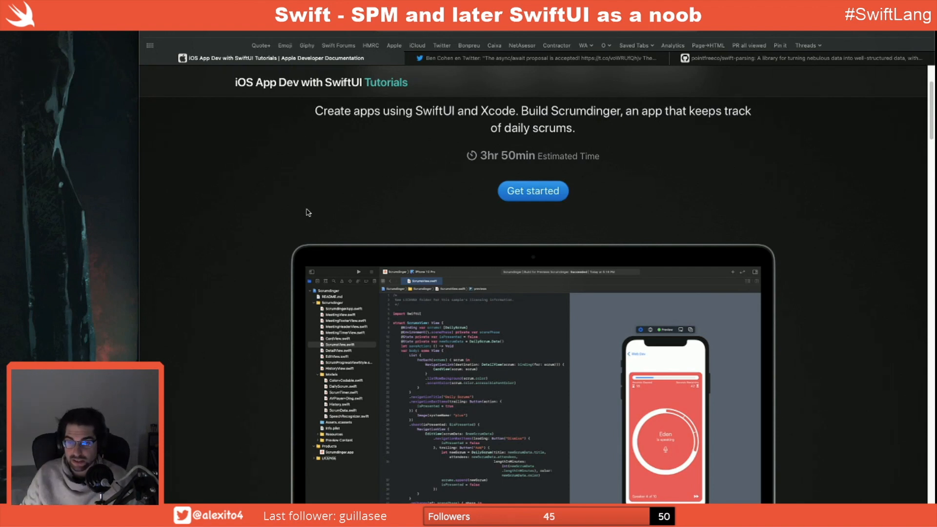
scroll(down, 3)
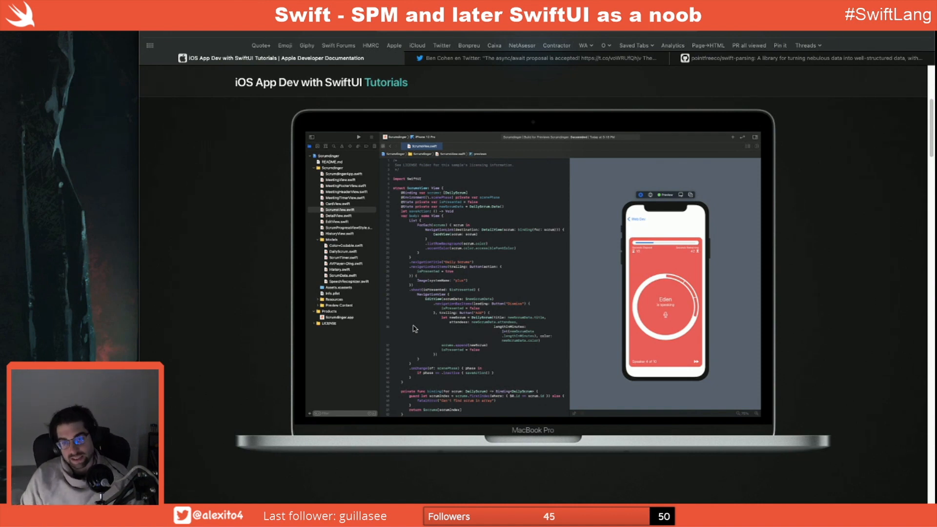
scroll(down, 3)
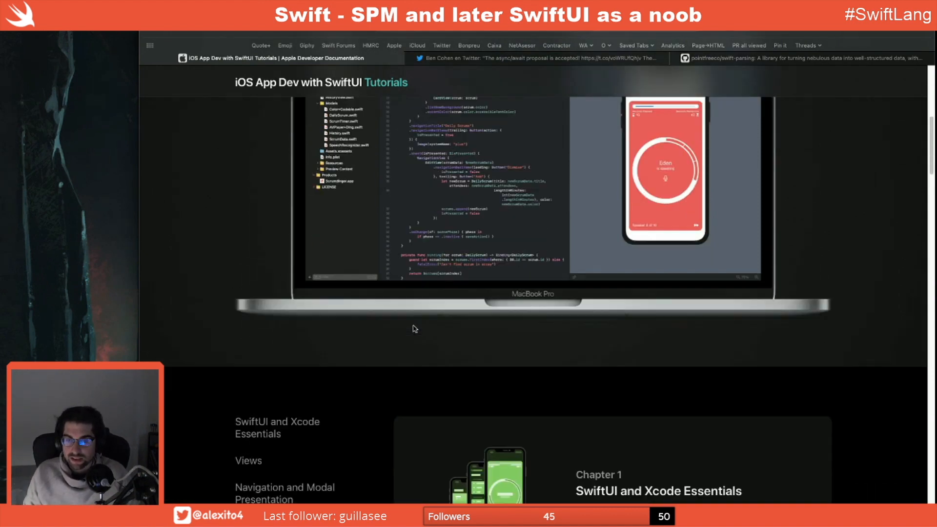
scroll(down, 3)
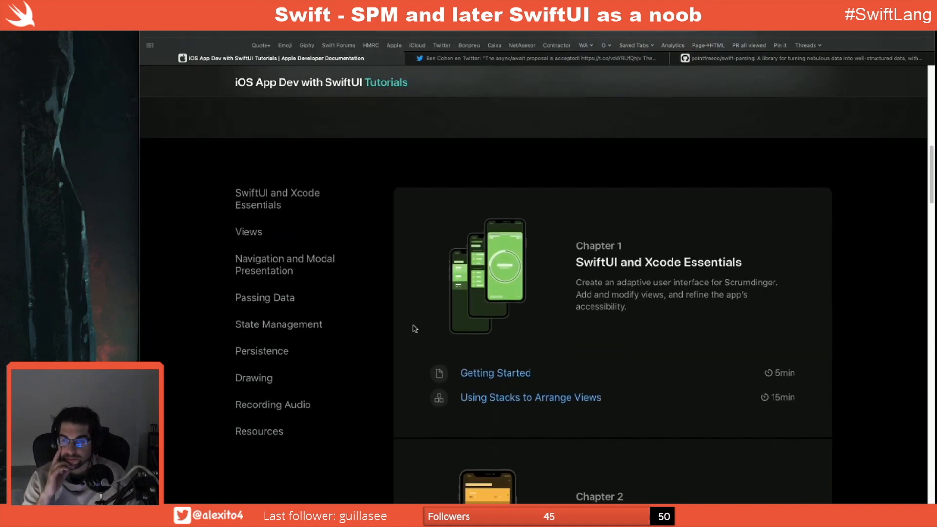
scroll(down, 3)
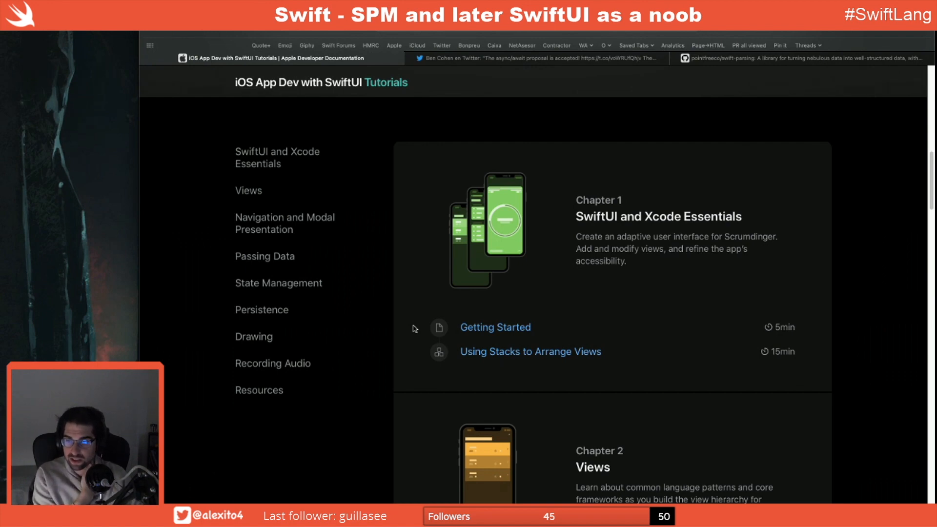
scroll(down, 3)
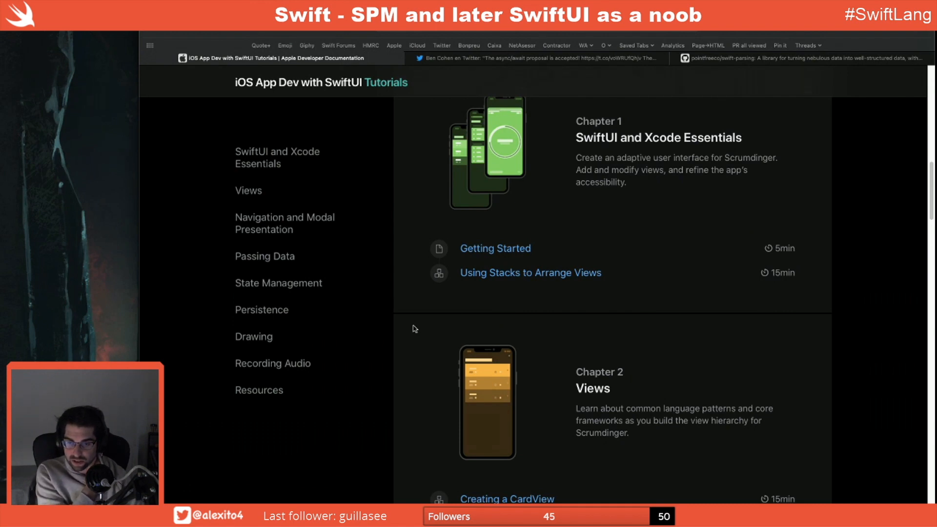
scroll(down, 3)
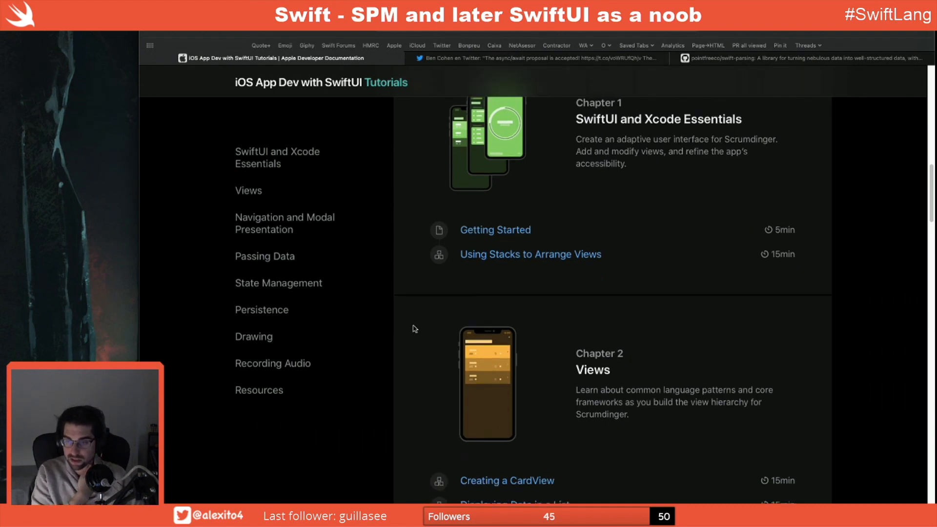
scroll(down, 3)
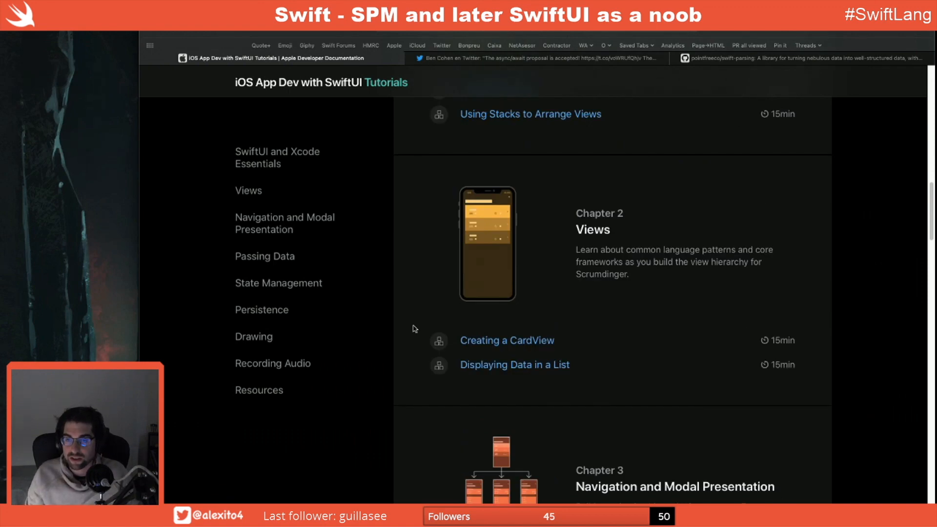
scroll(up, 3)
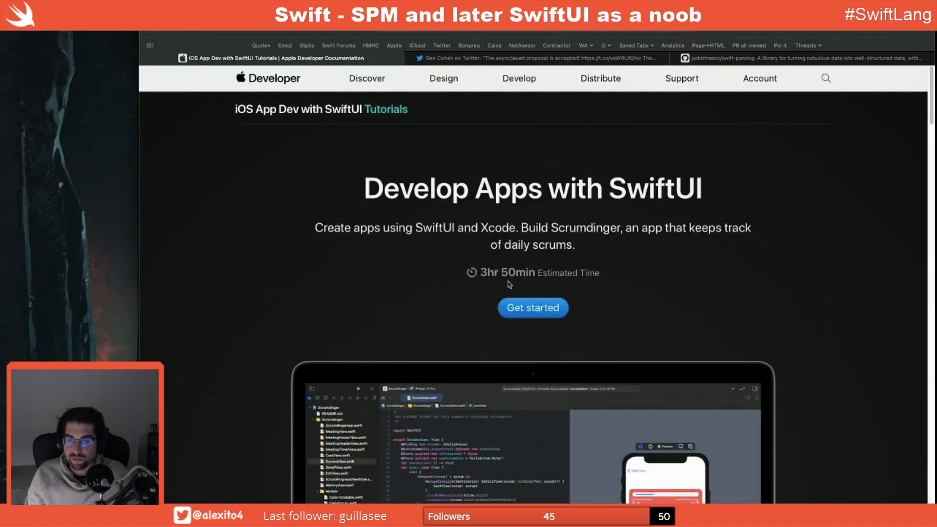
scroll(down, 3)
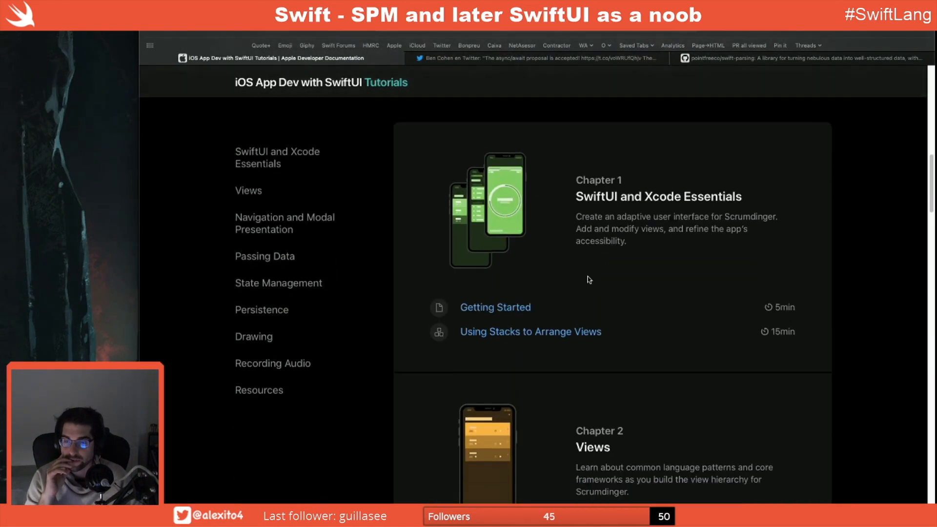
scroll(down, 3)
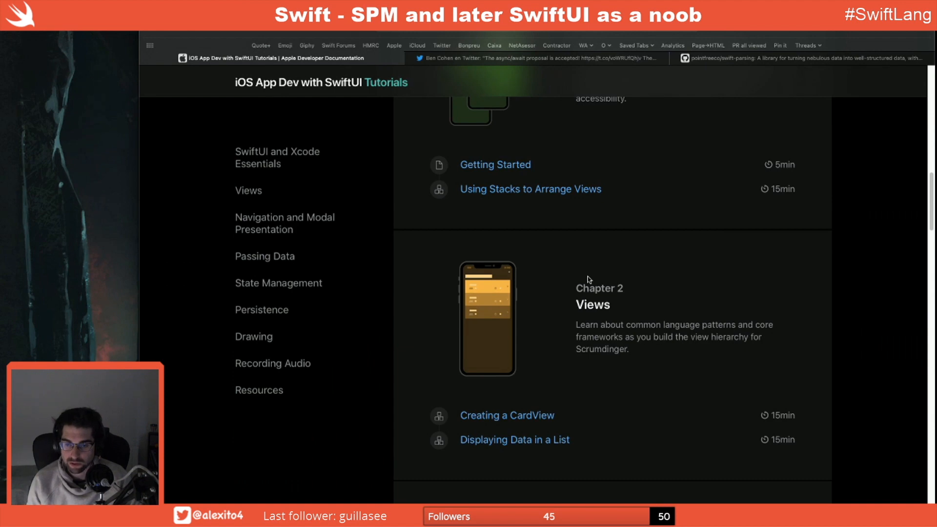
scroll(down, 3)
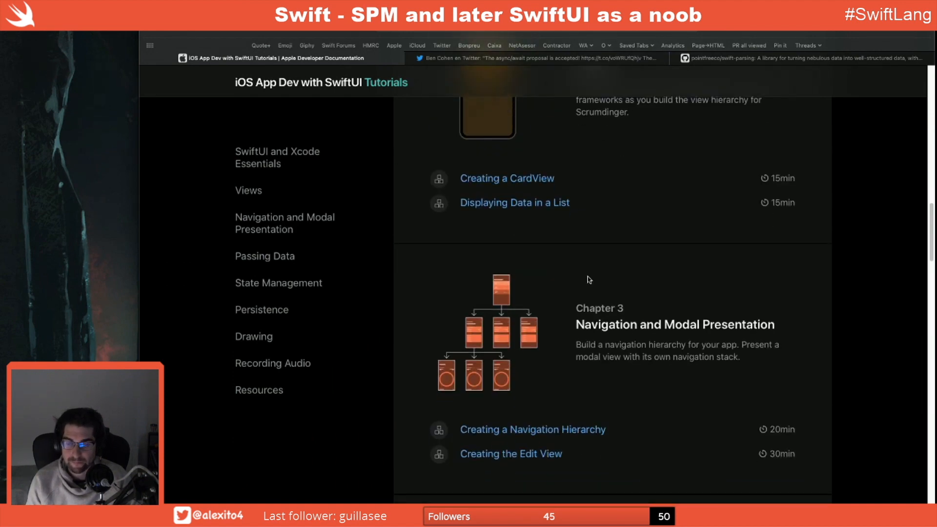
scroll(down, 3)
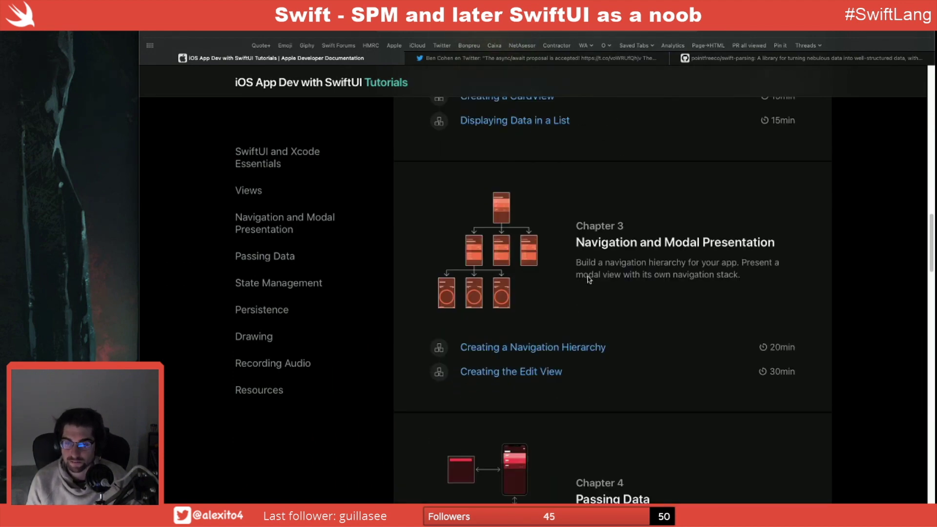
scroll(down, 3)
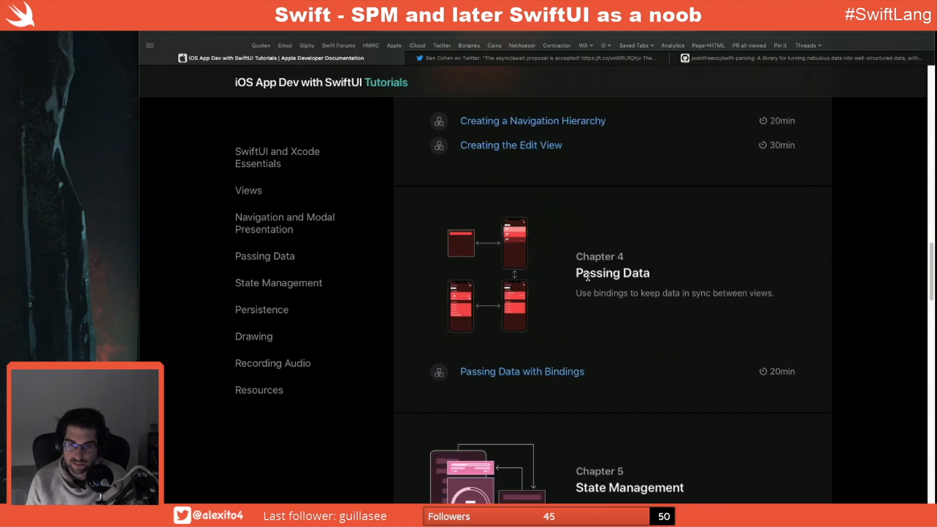
scroll(down, 3)
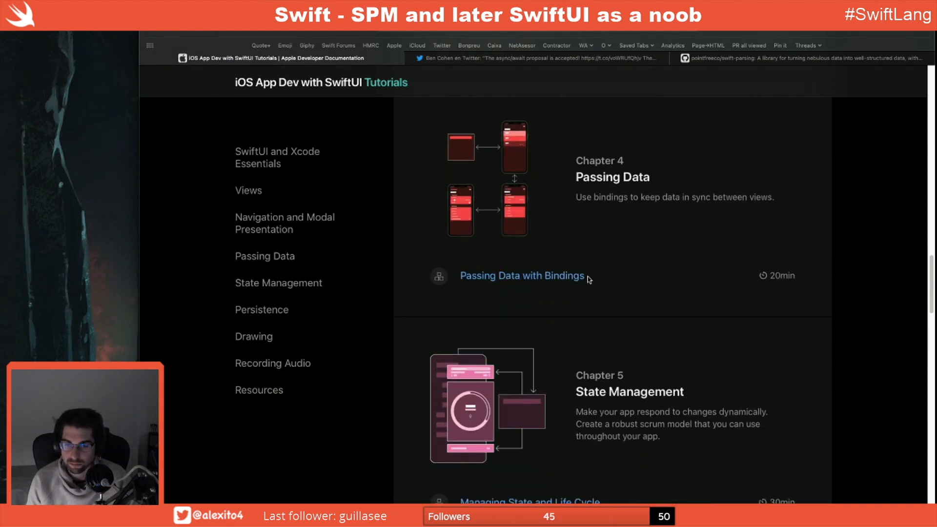
scroll(down, 3)
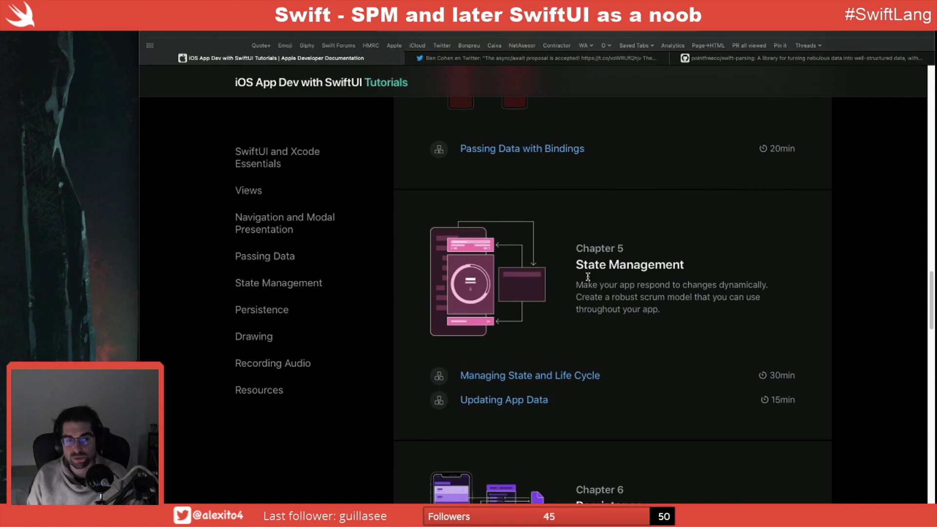
mouse_move(588, 281)
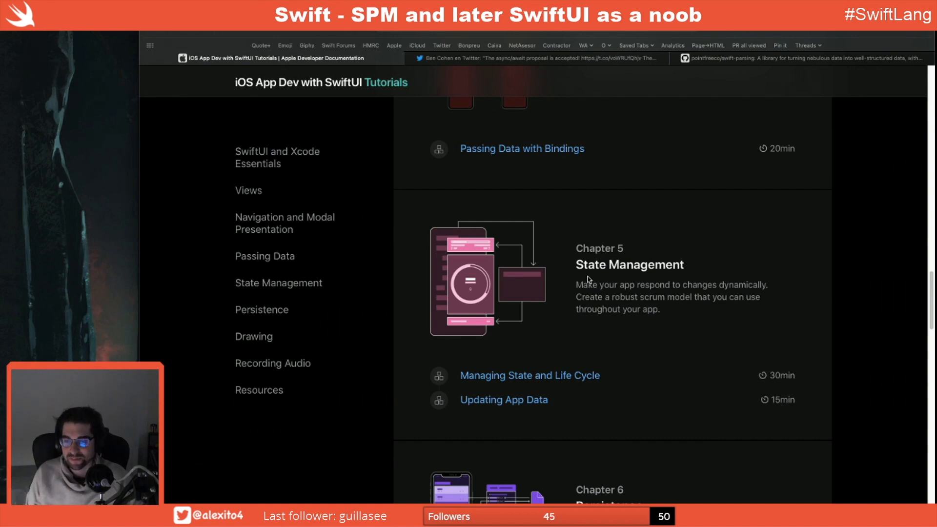
scroll(down, 3)
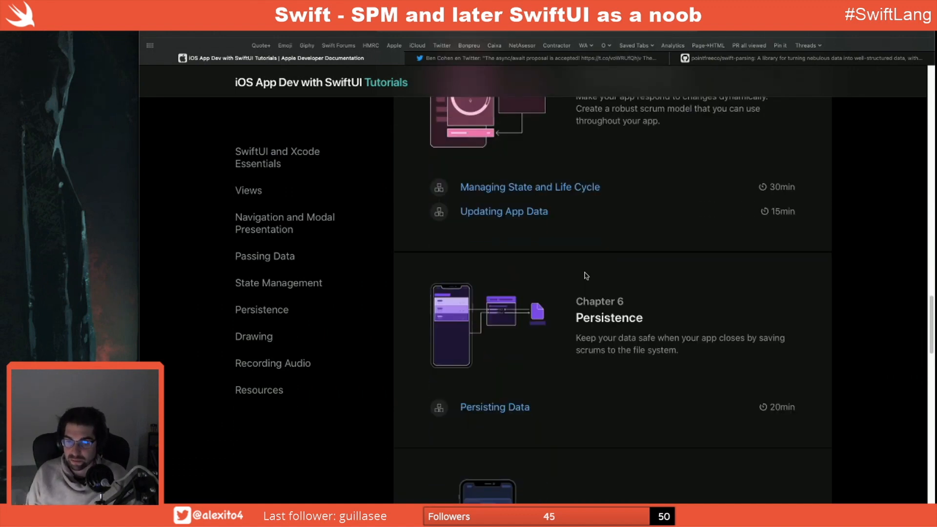
scroll(down, 3)
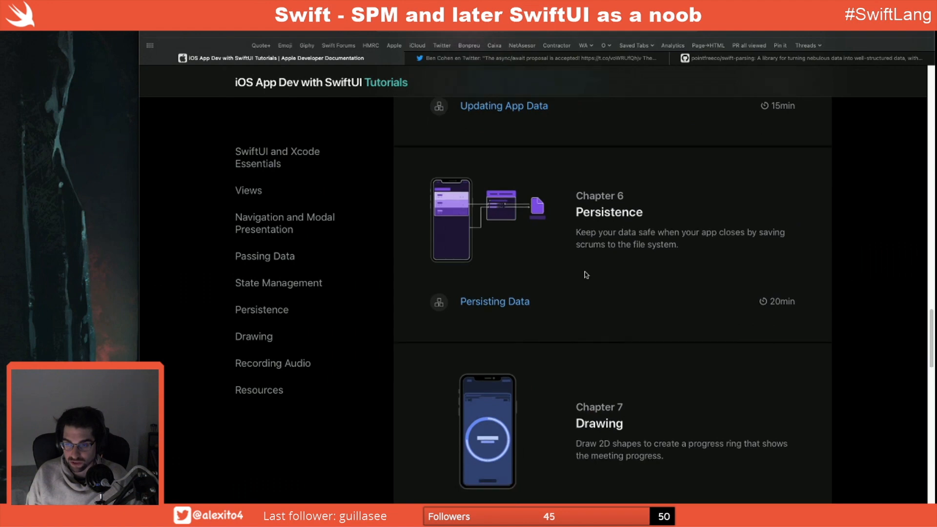
scroll(down, 3)
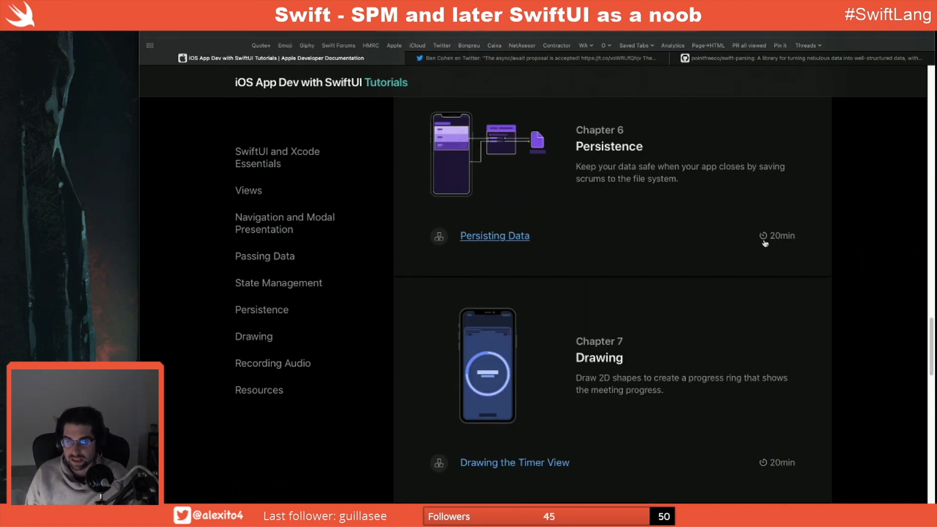
scroll(down, 3)
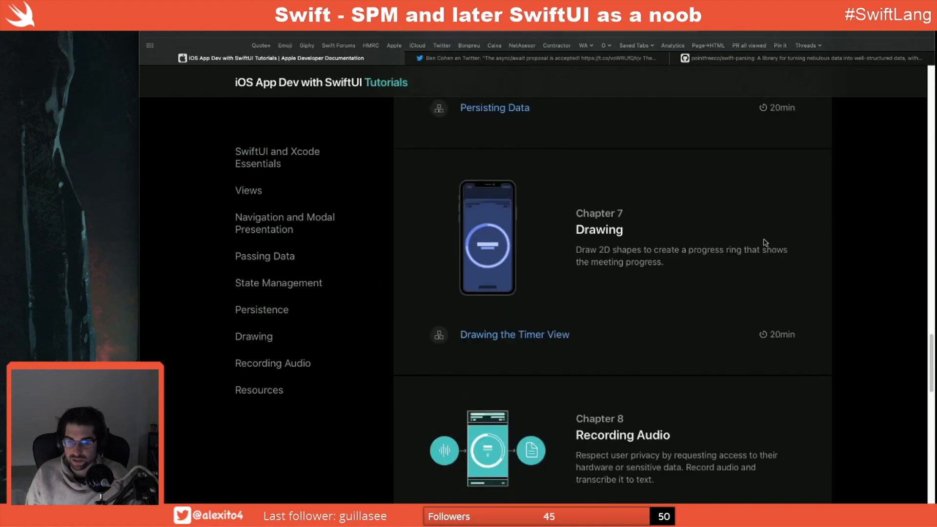
scroll(down, 3)
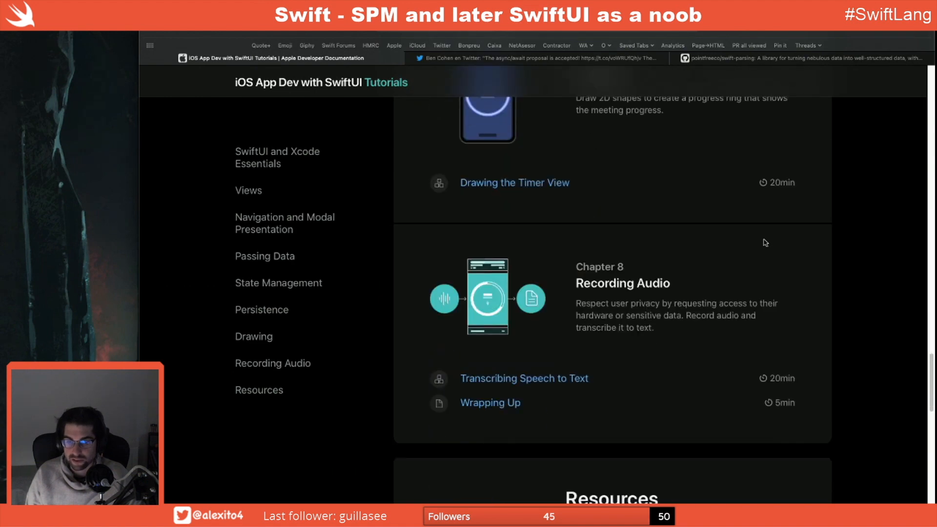
scroll(down, 3)
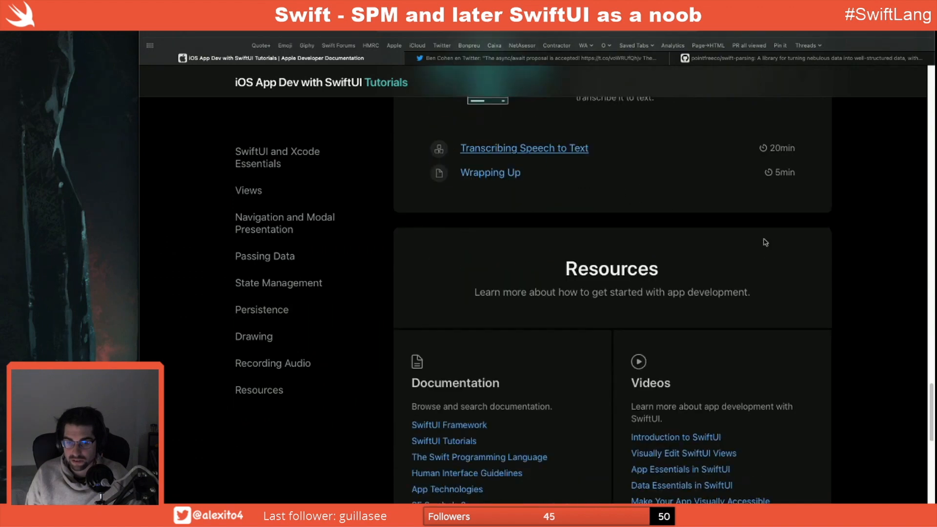
scroll(down, 3)
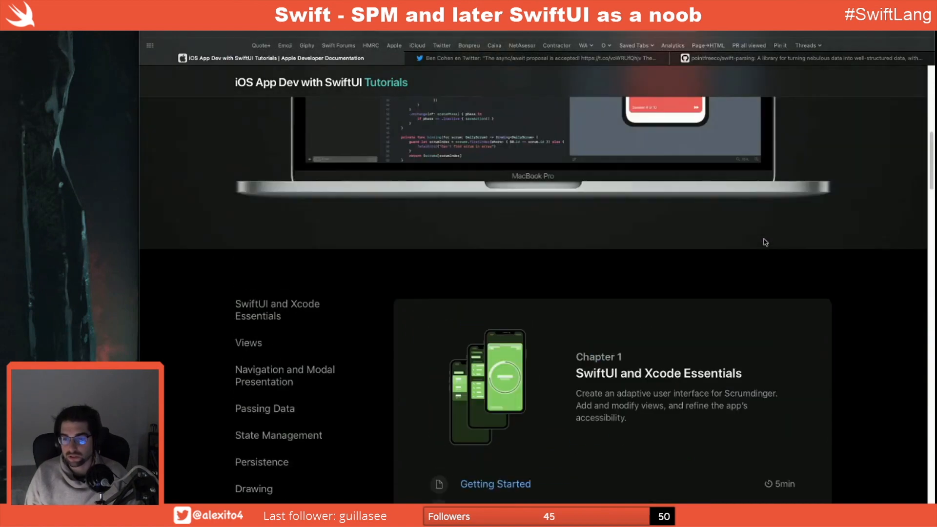
scroll(down, 3)
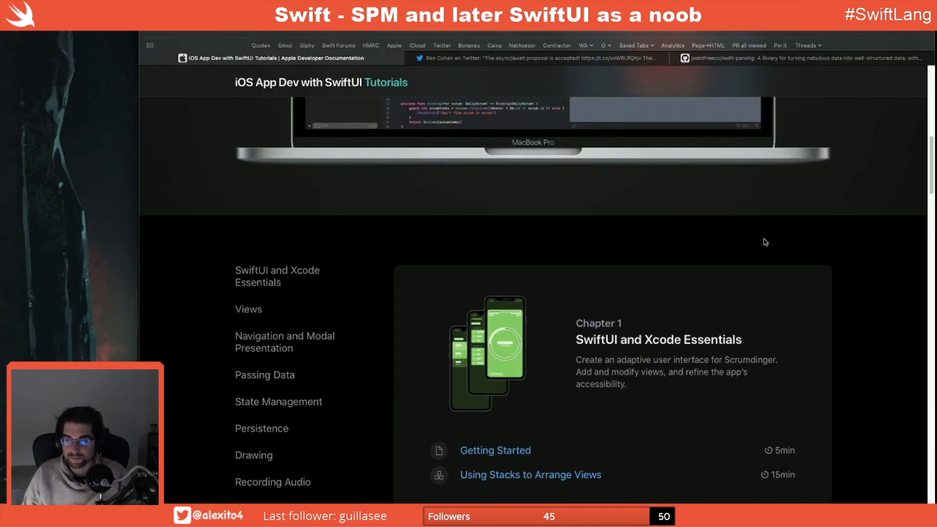
scroll(down, 3)
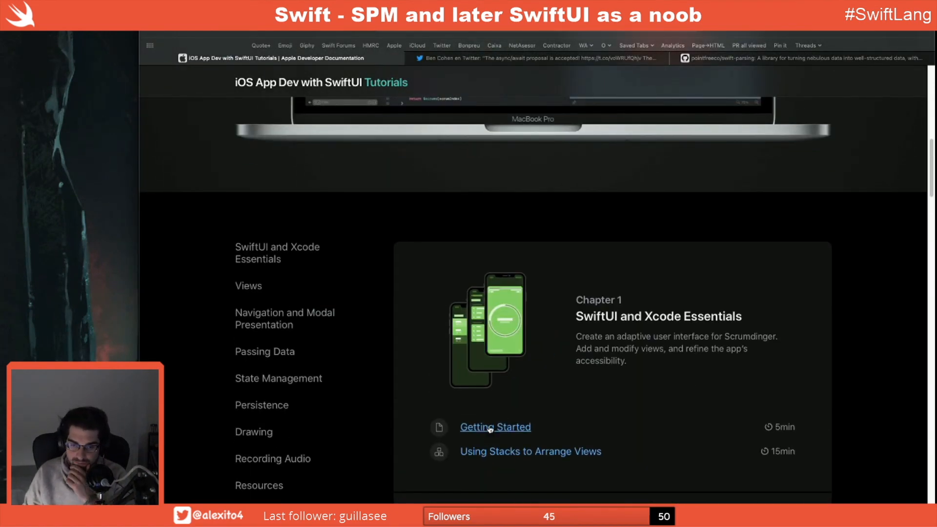
Open Chapter 1's Getting Started lesson and scroll down to About This Course
click(495, 426)
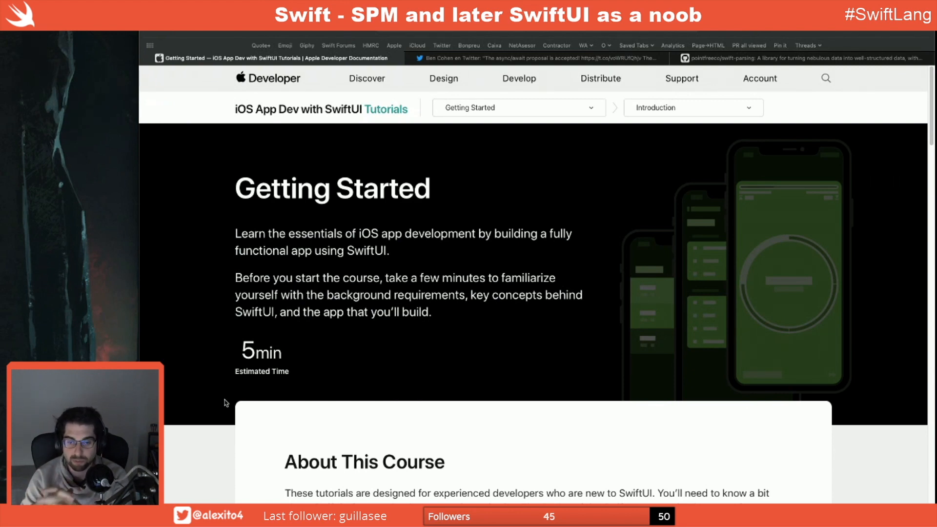
mouse_move(255, 395)
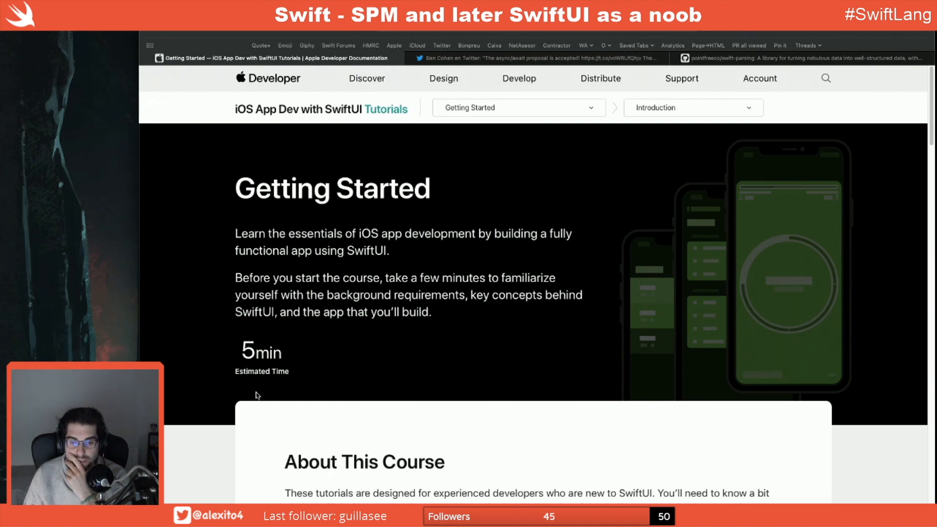
scroll(down, 3)
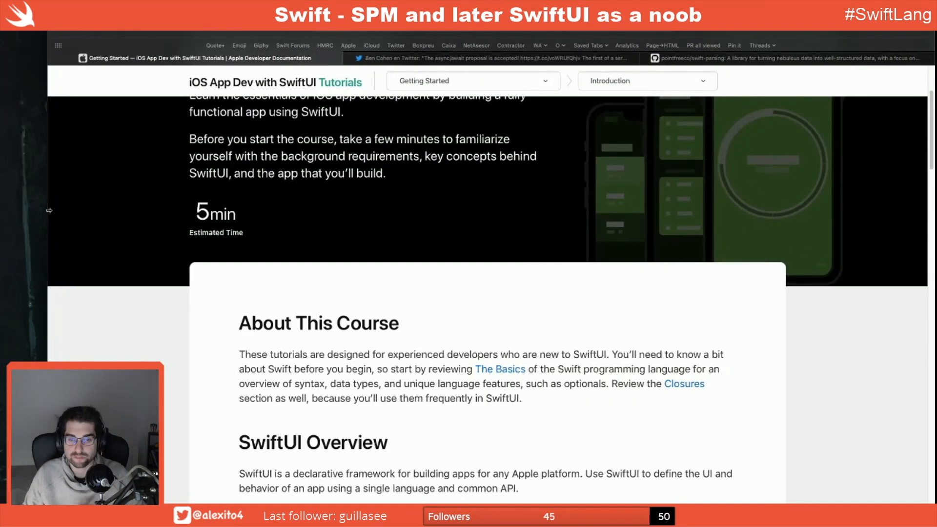
scroll(down, 3)
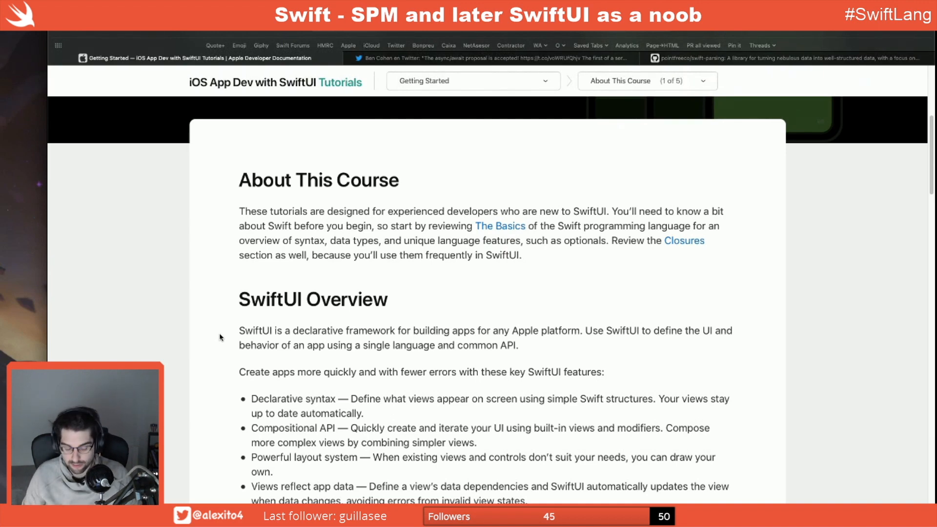
mouse_move(500, 226)
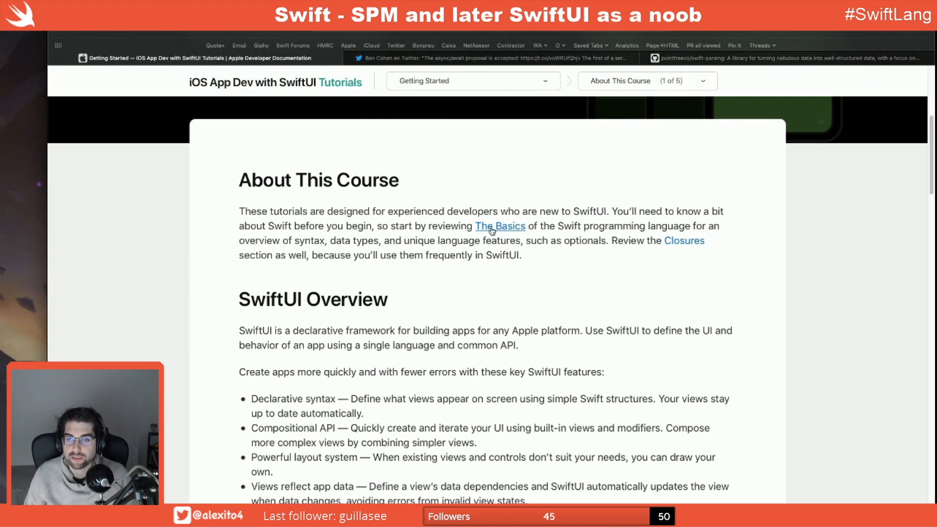
Open 'The Basics' and read through numeric types, Booleans, tuples and optionals to Error Handling
click(500, 226)
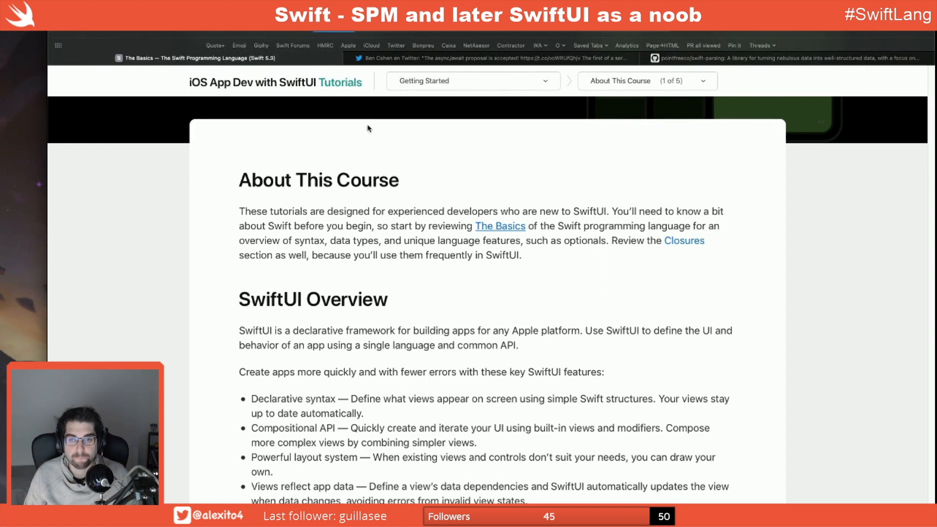
click(499, 226)
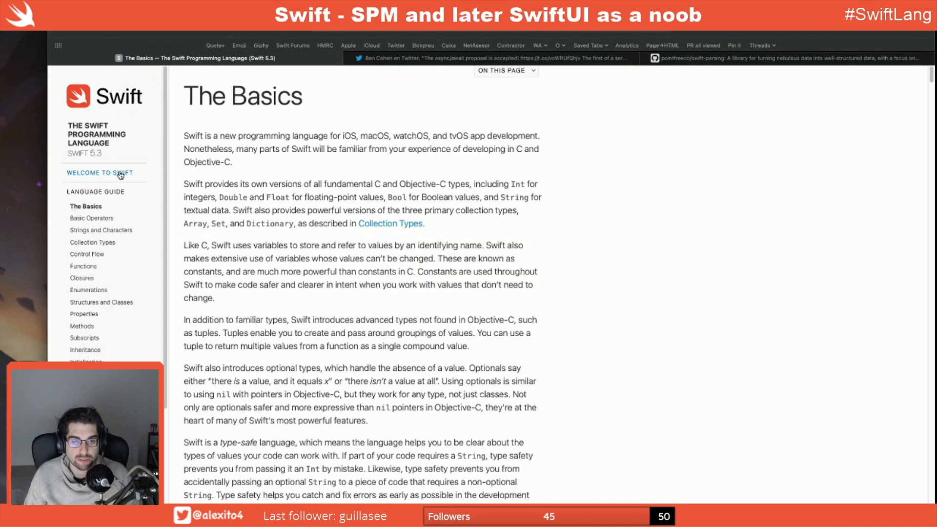
scroll(down, 3)
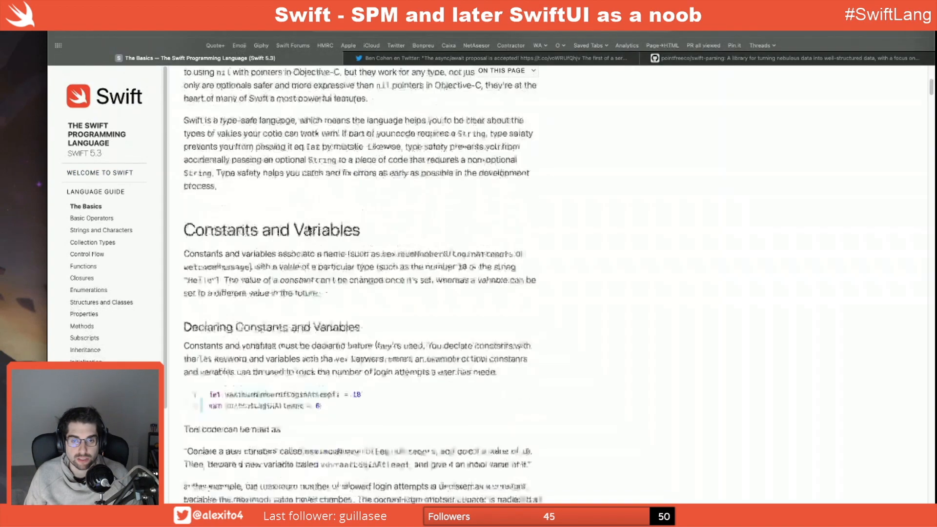
scroll(down, 3)
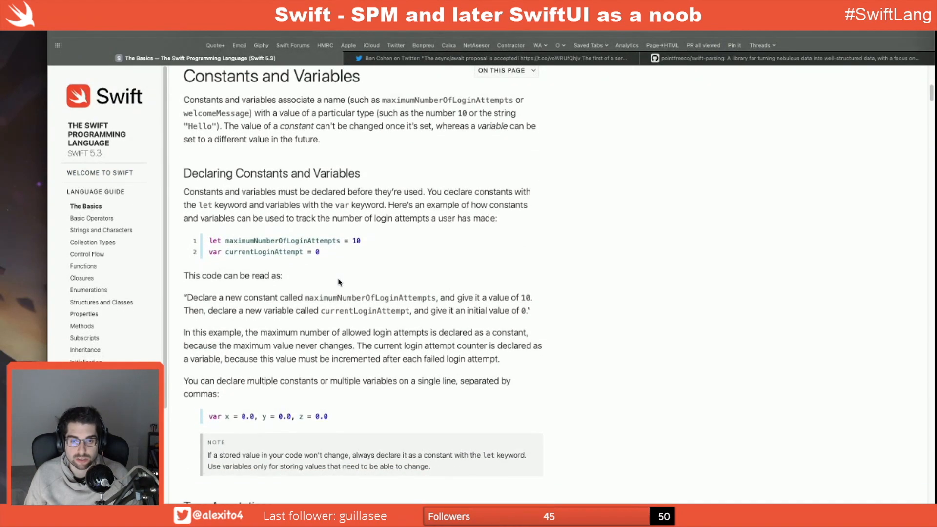
scroll(down, 3)
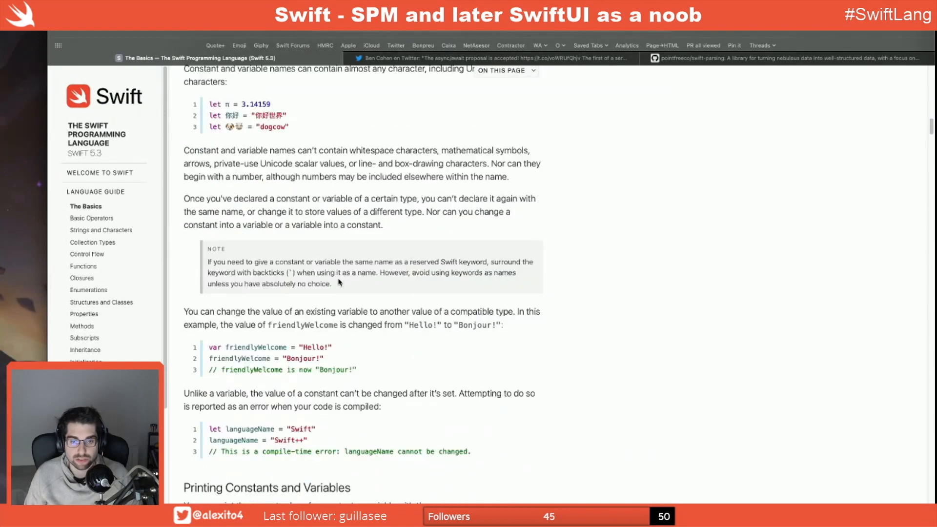
scroll(down, 3)
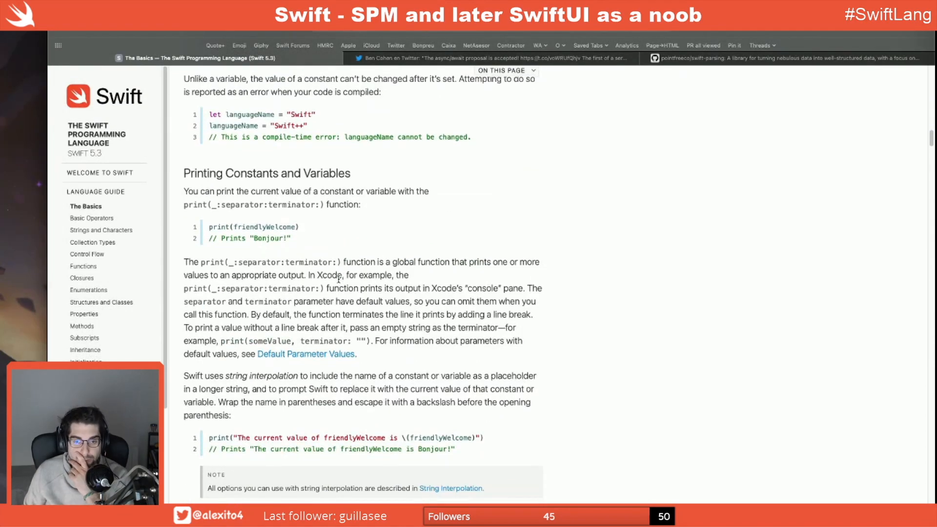
scroll(down, 3)
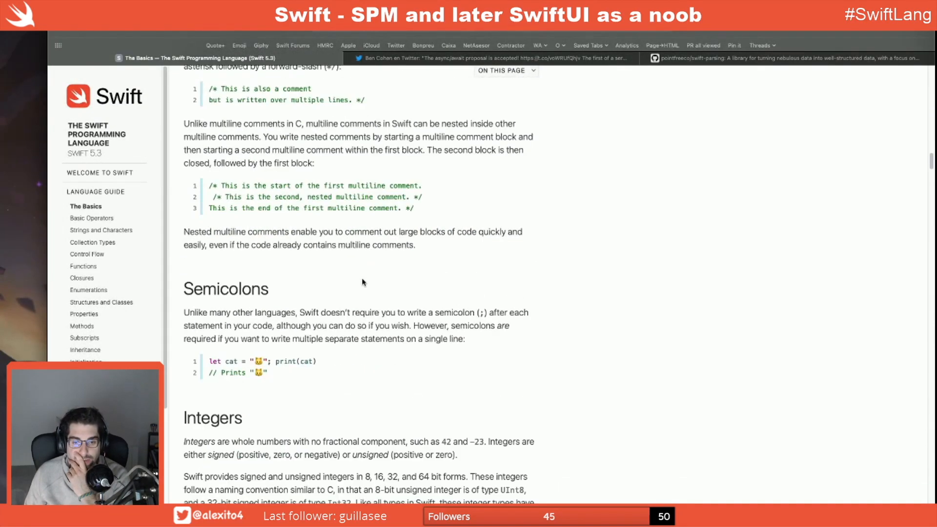
scroll(down, 3)
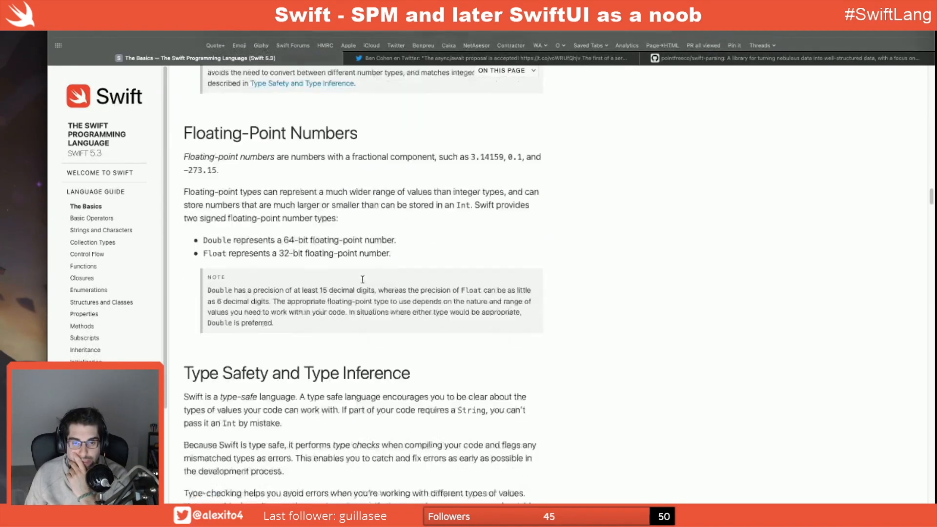
scroll(down, 3)
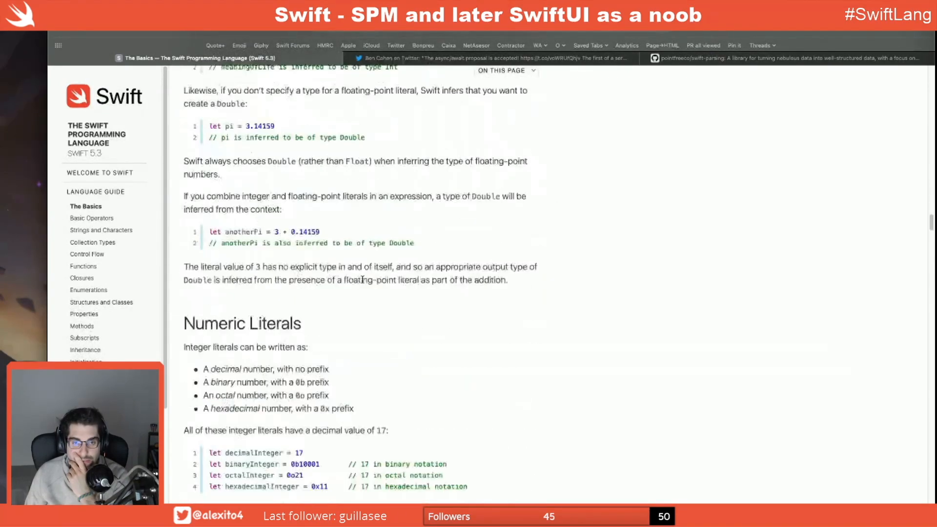
scroll(down, 3)
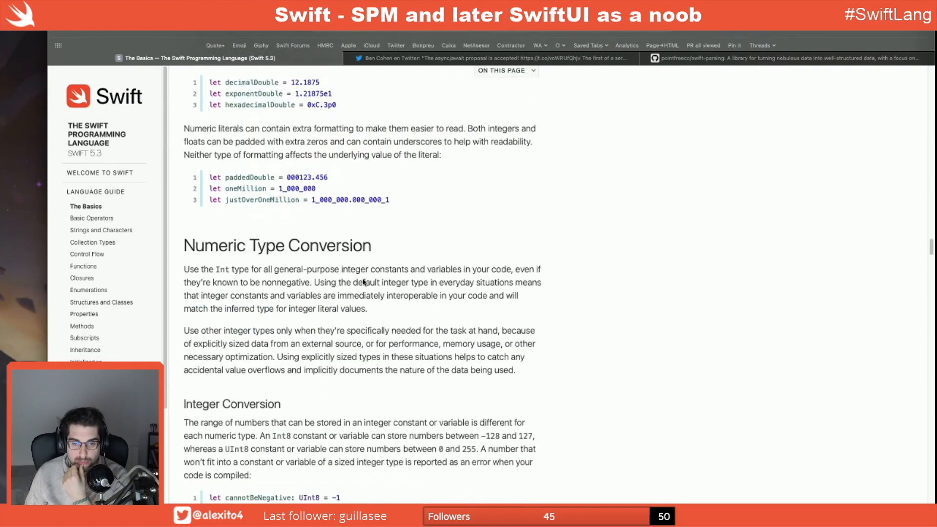
scroll(down, 3)
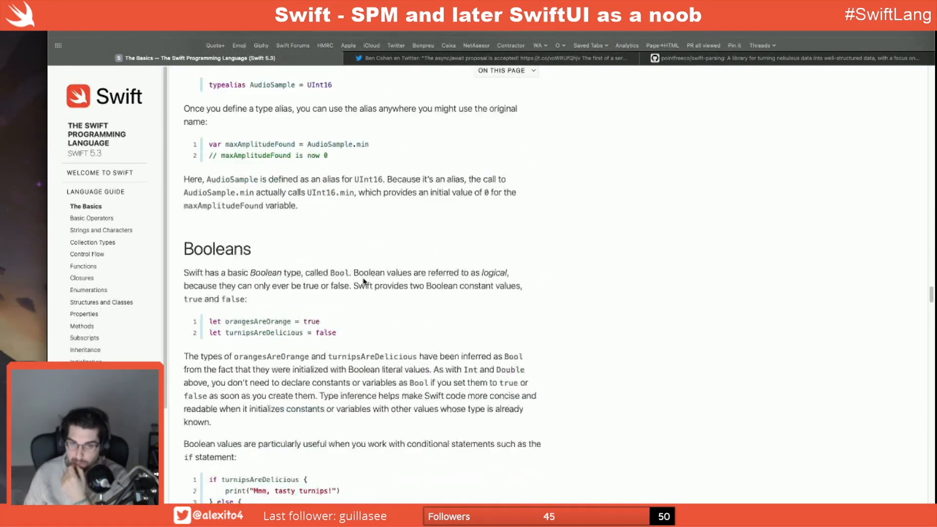
scroll(down, 3)
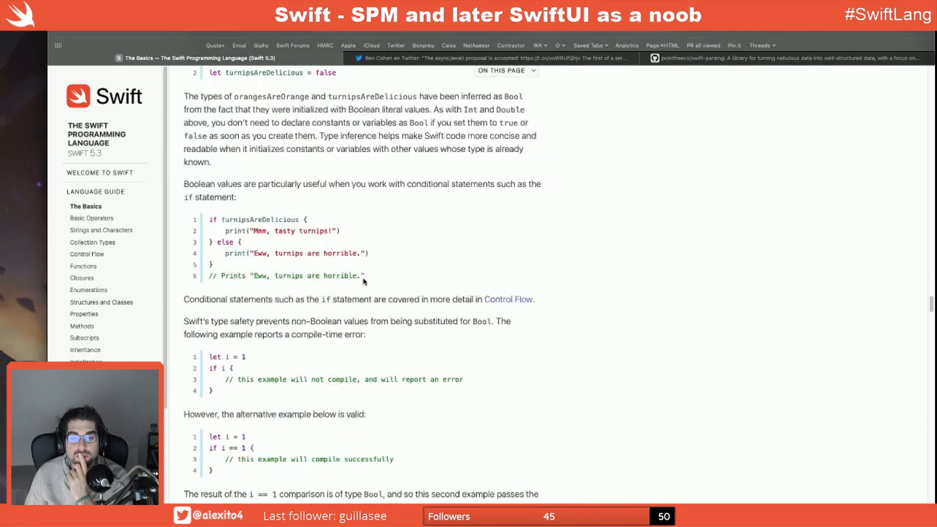
scroll(down, 3)
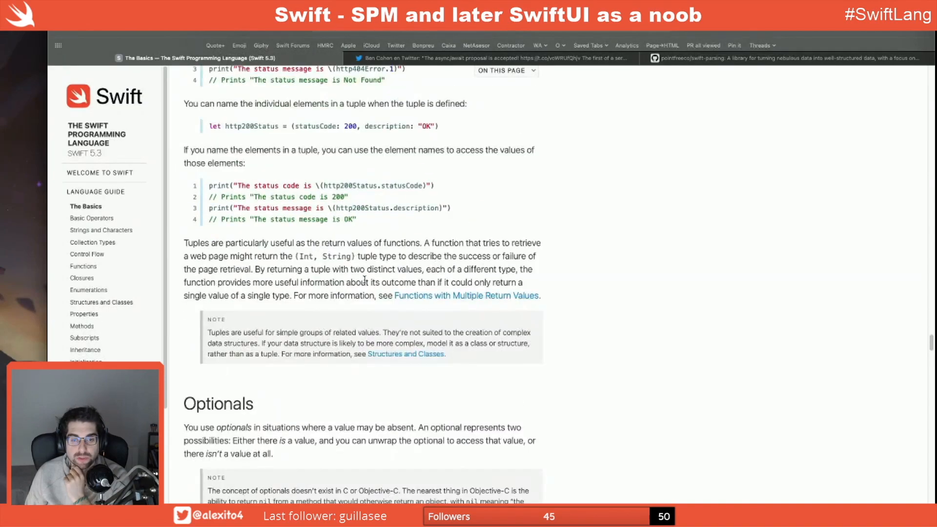
scroll(down, 3)
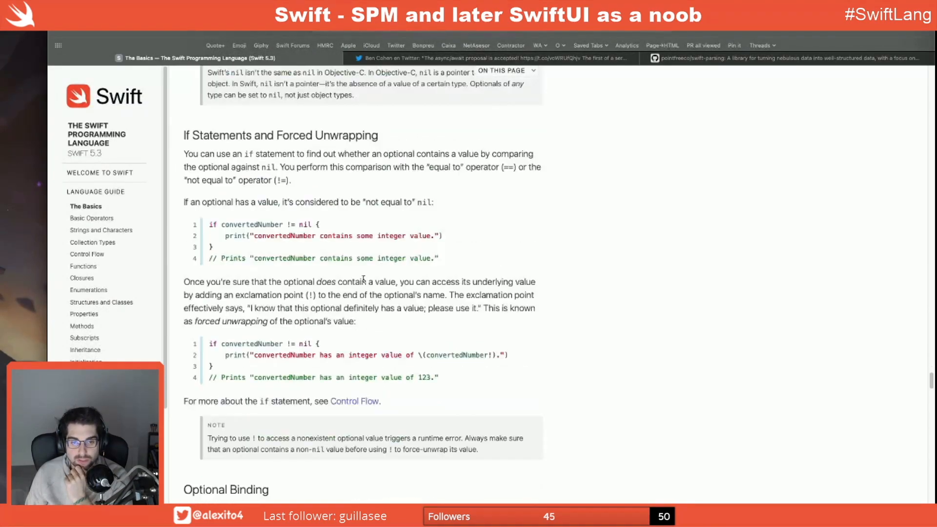
scroll(down, 3)
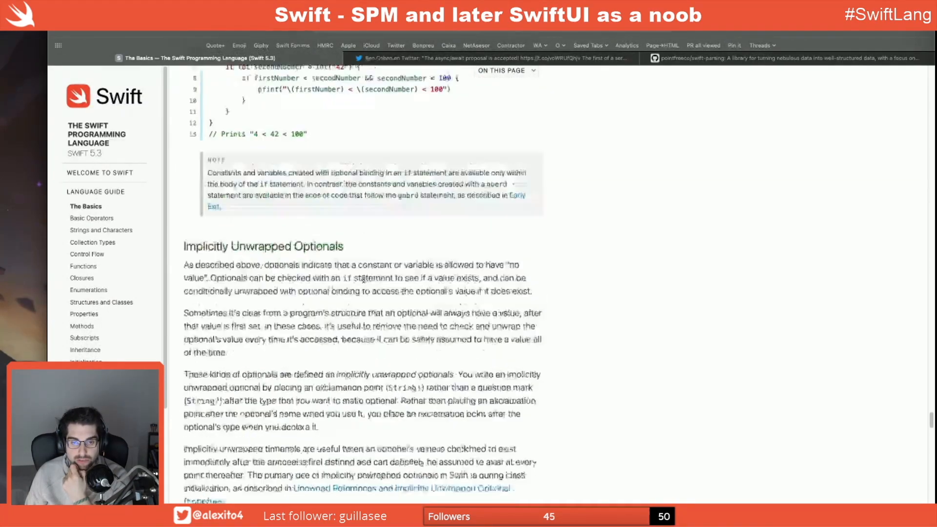
scroll(down, 3)
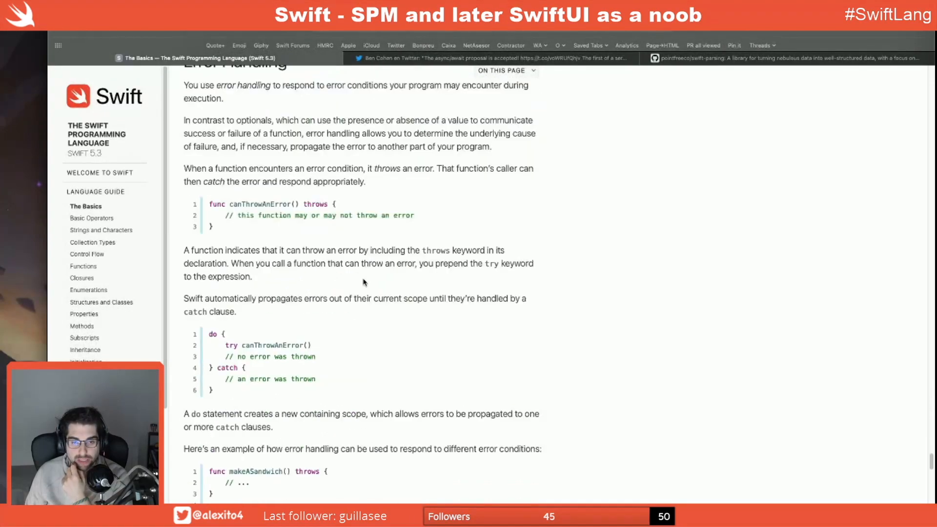
scroll(up, 3)
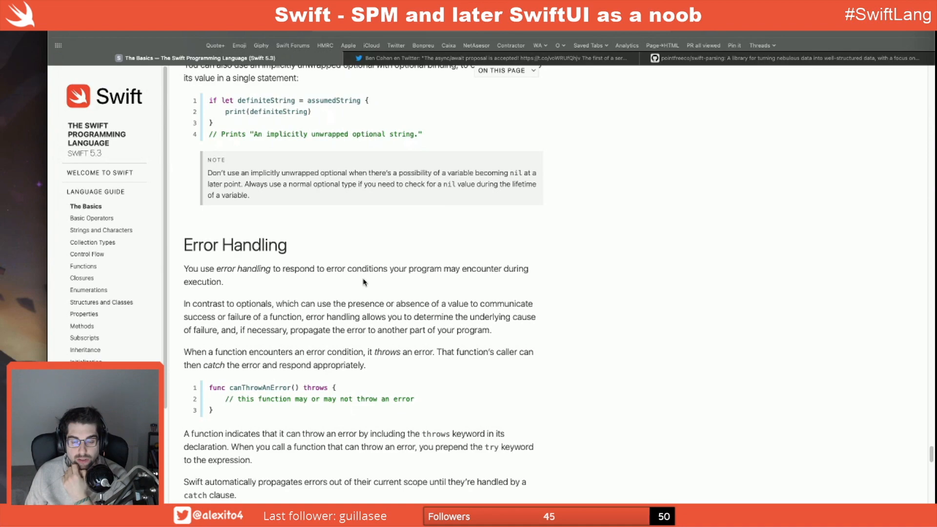
scroll(down, 3)
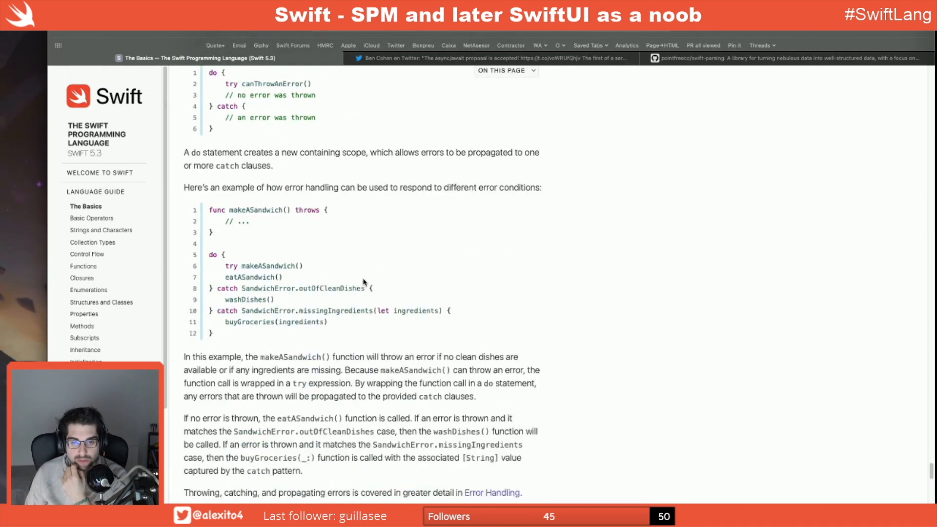
scroll(down, 3)
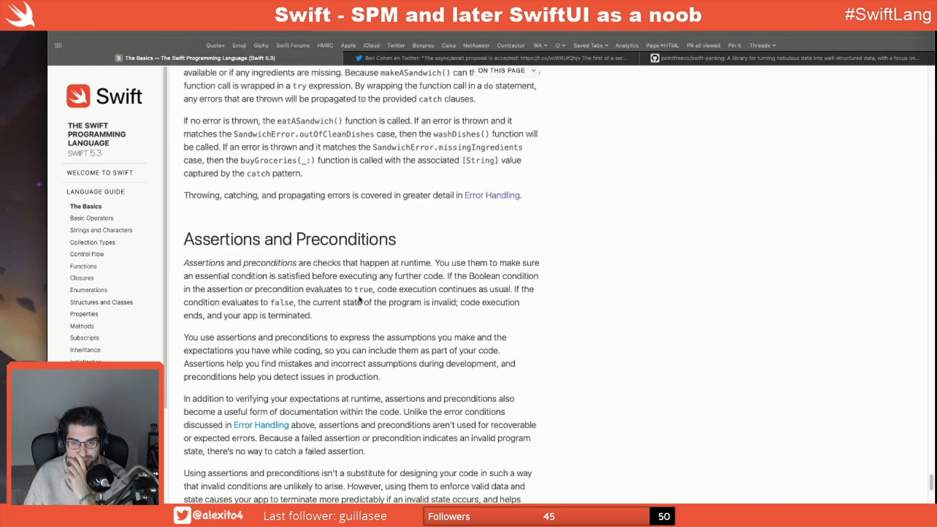
scroll(down, 3)
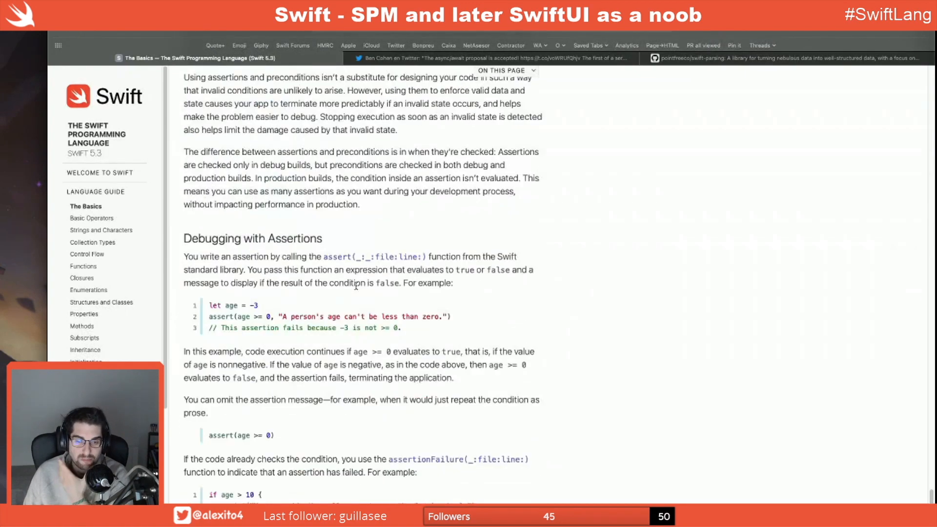
scroll(down, 3)
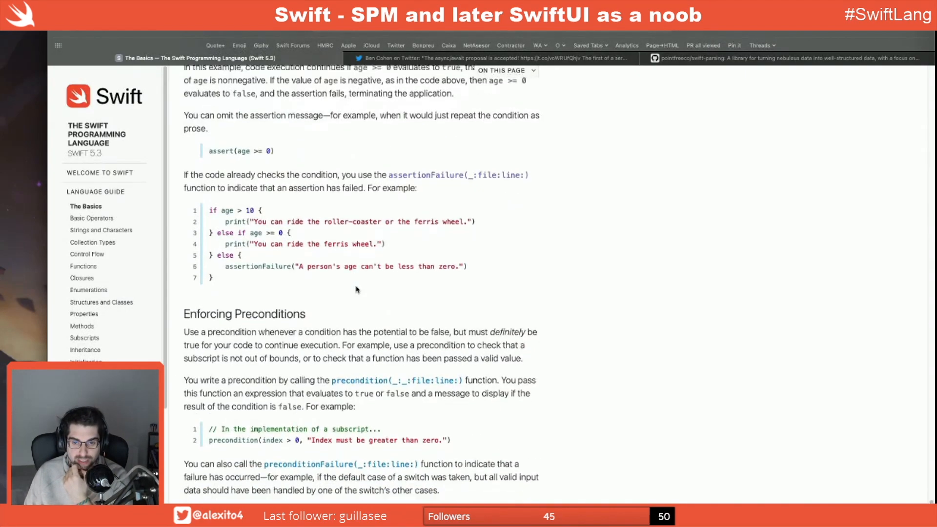
scroll(down, 3)
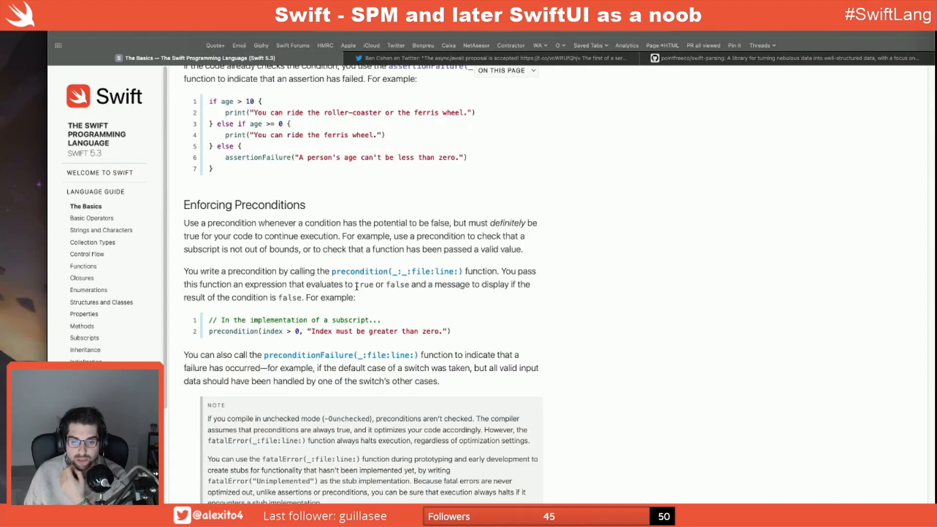
scroll(down, 3)
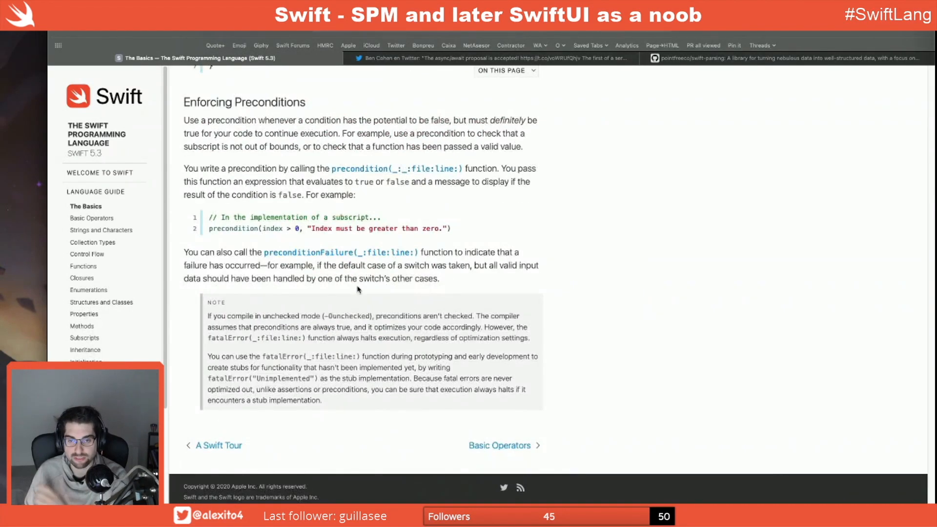
scroll(up, 3)
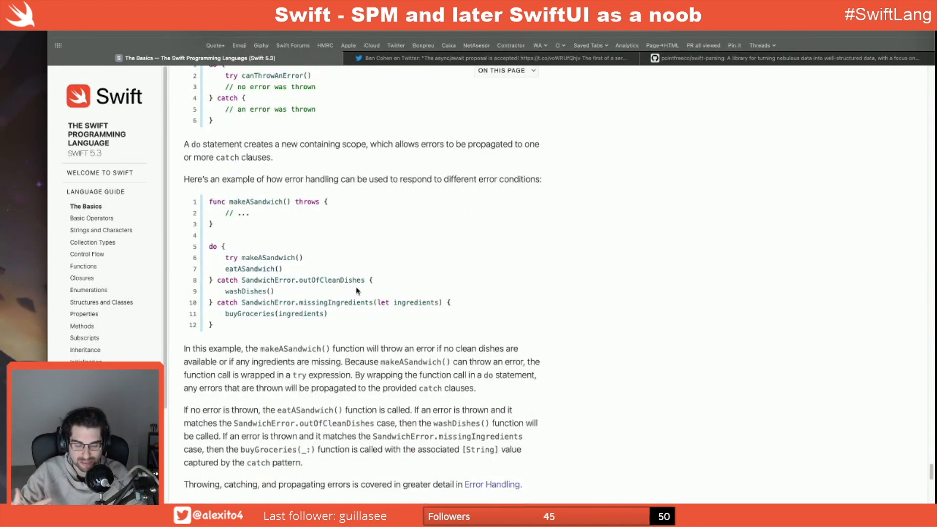
scroll(down, 3)
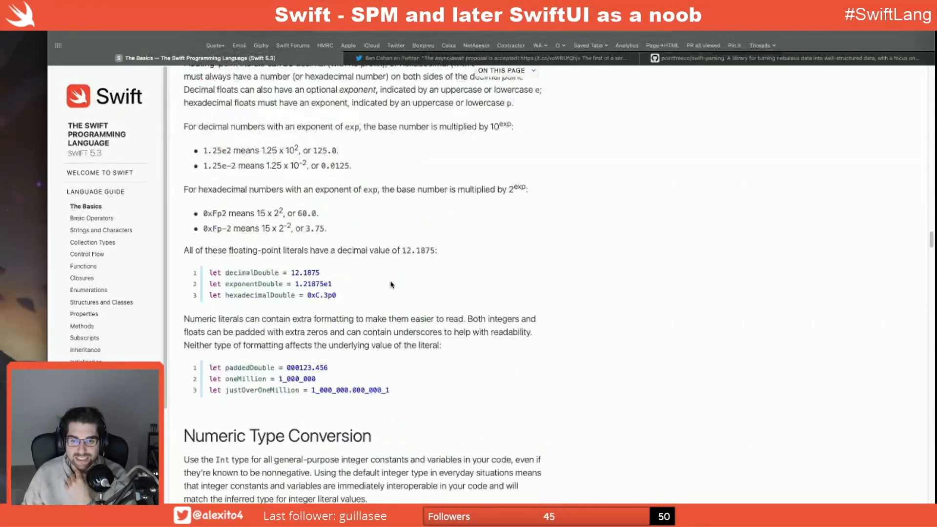
scroll(up, 3)
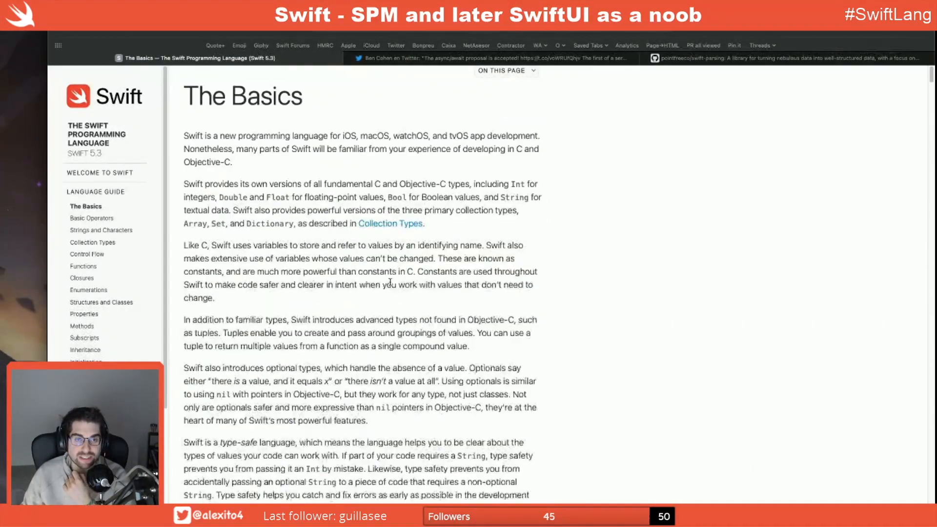
Return to the Getting Started tab, scrolled to About This Course and SwiftUI Overview
click(155, 58)
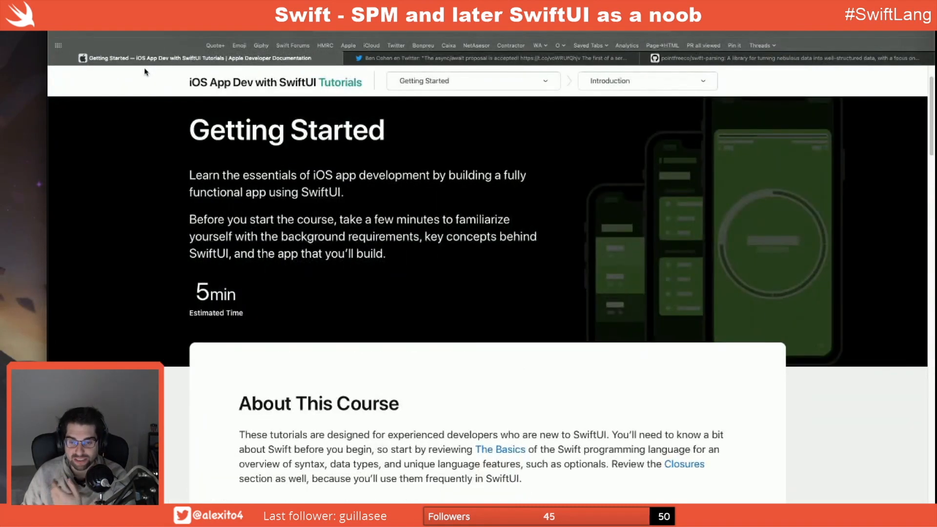
mouse_move(221, 252)
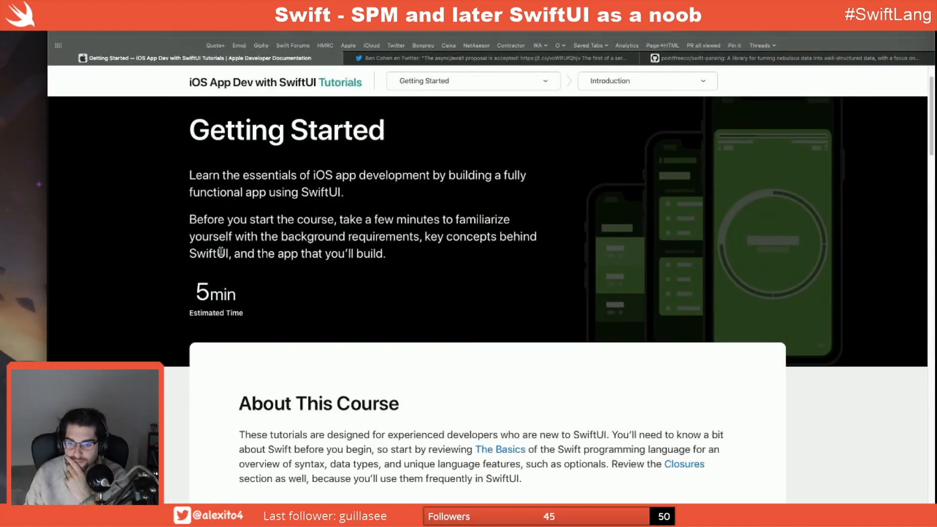
scroll(down, 3)
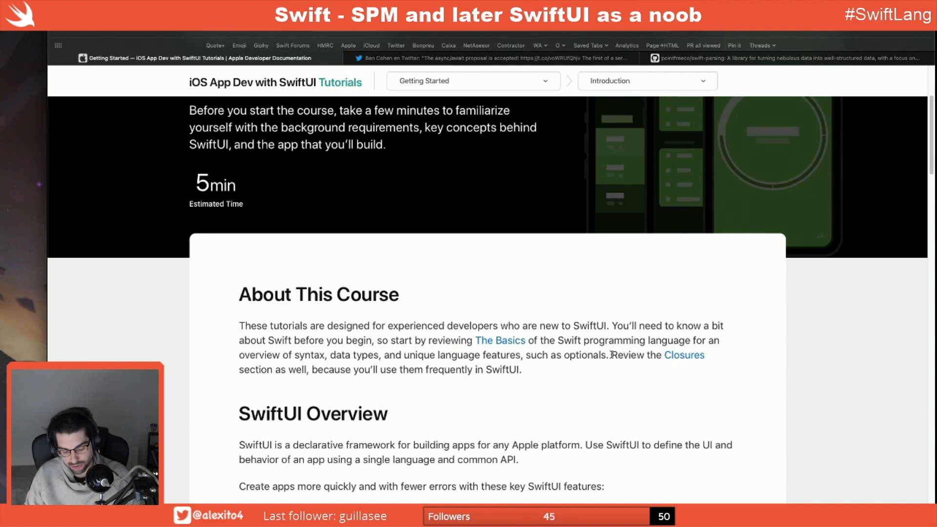
mouse_move(684, 355)
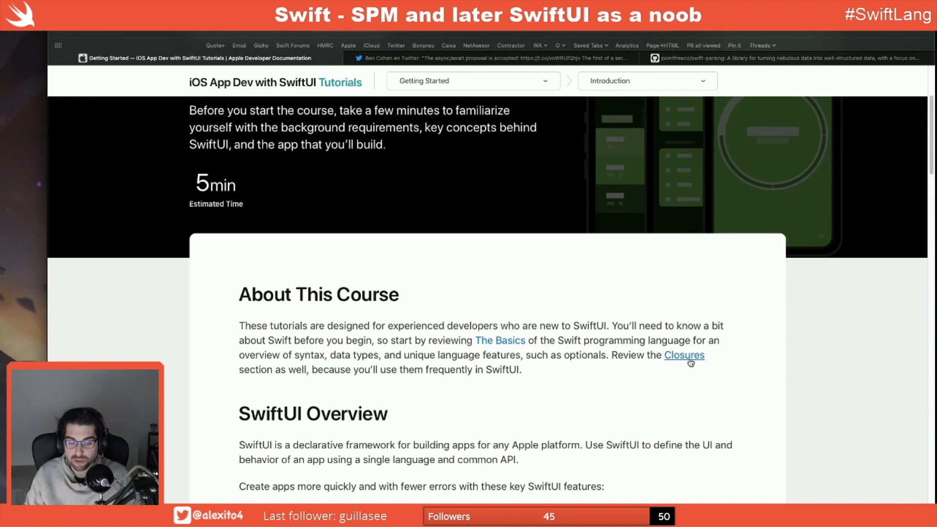
Skim the Swift book's Closures chapter, then go back to the Getting Started lesson
click(683, 355)
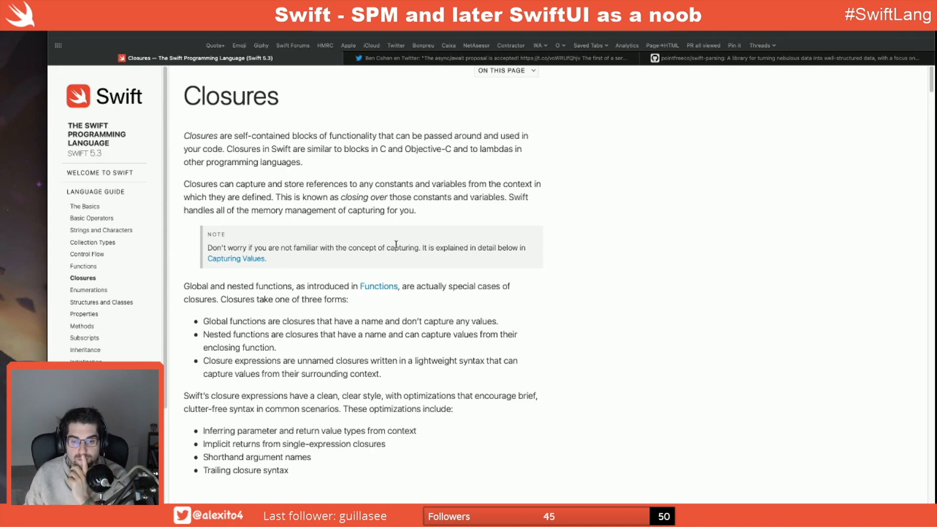
scroll(down, 3)
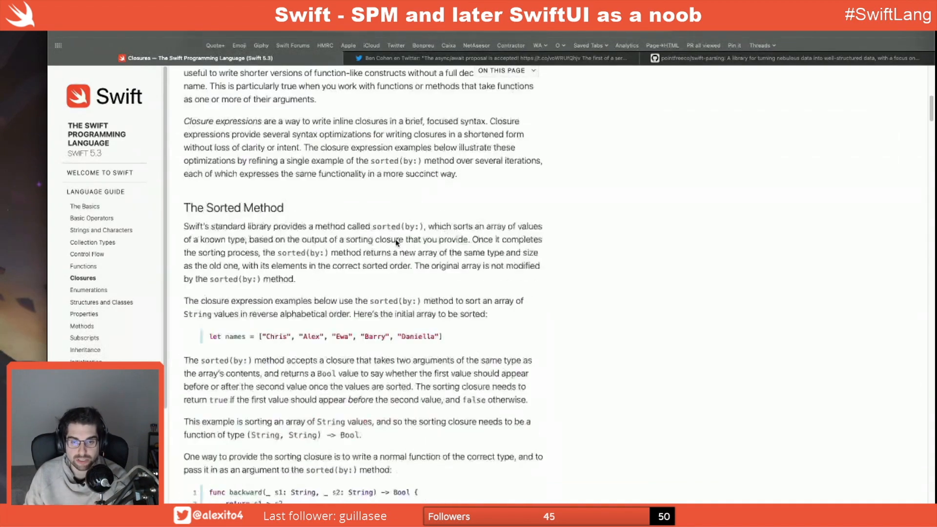
scroll(down, 3)
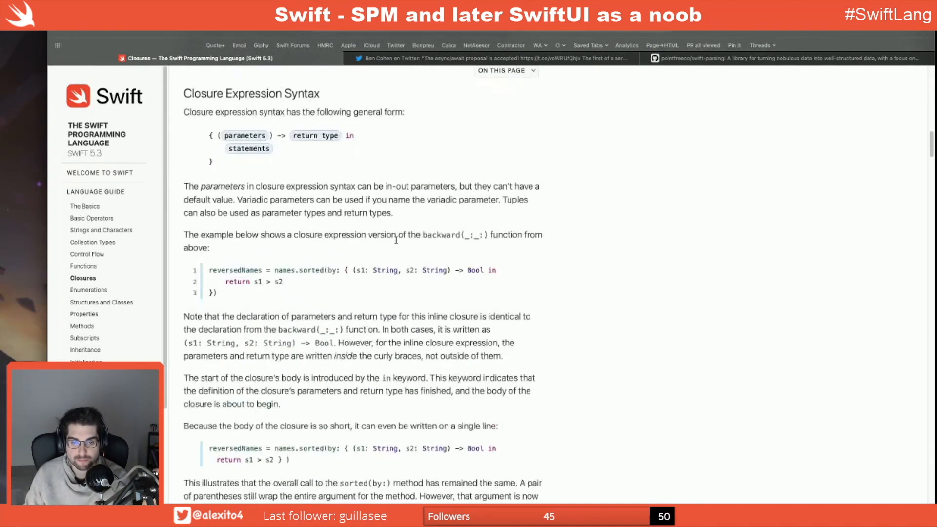
scroll(down, 3)
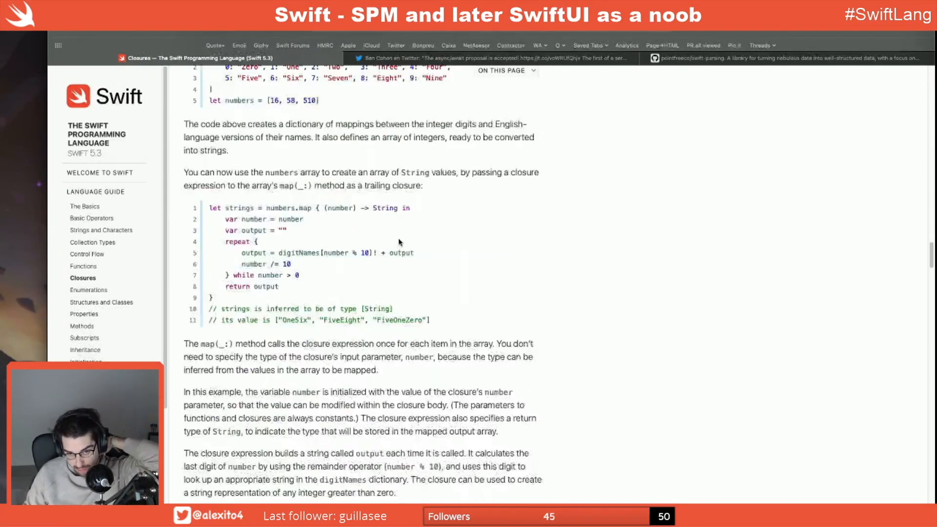
scroll(down, 3)
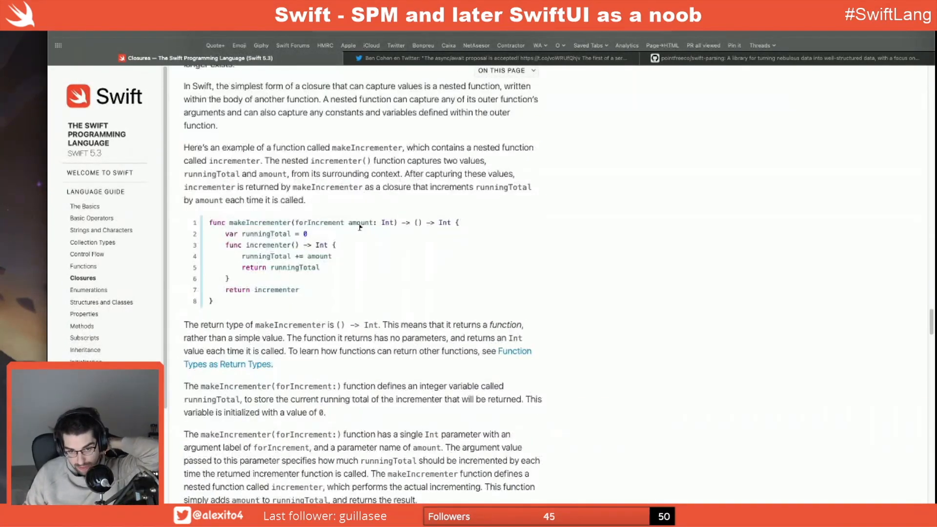
scroll(down, 3)
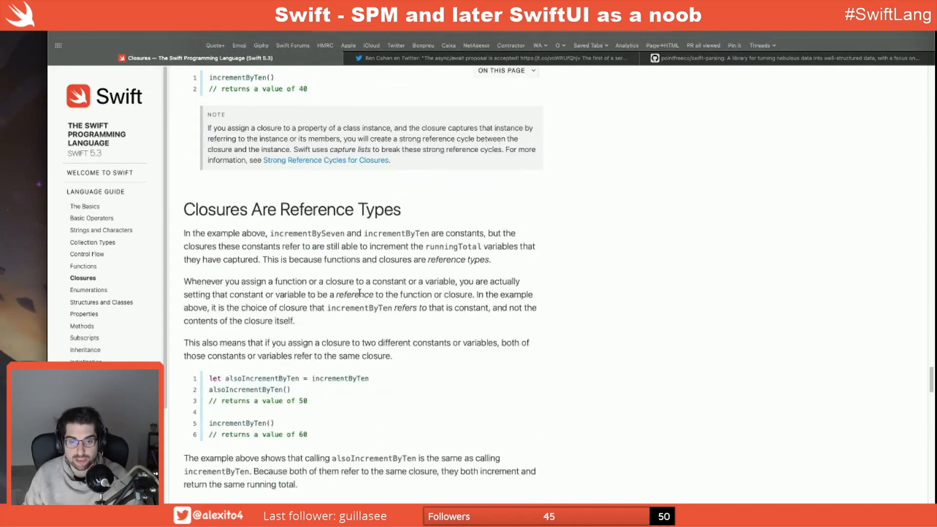
scroll(down, 3)
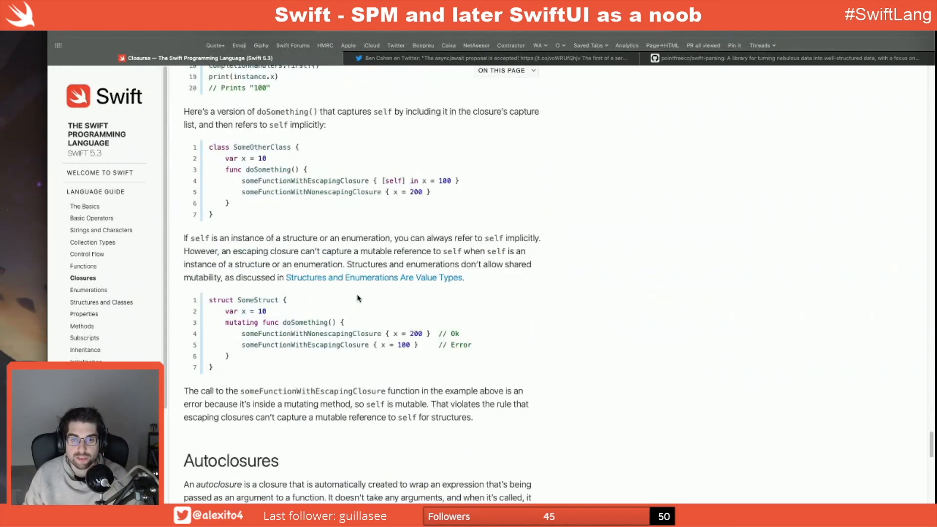
scroll(up, 3)
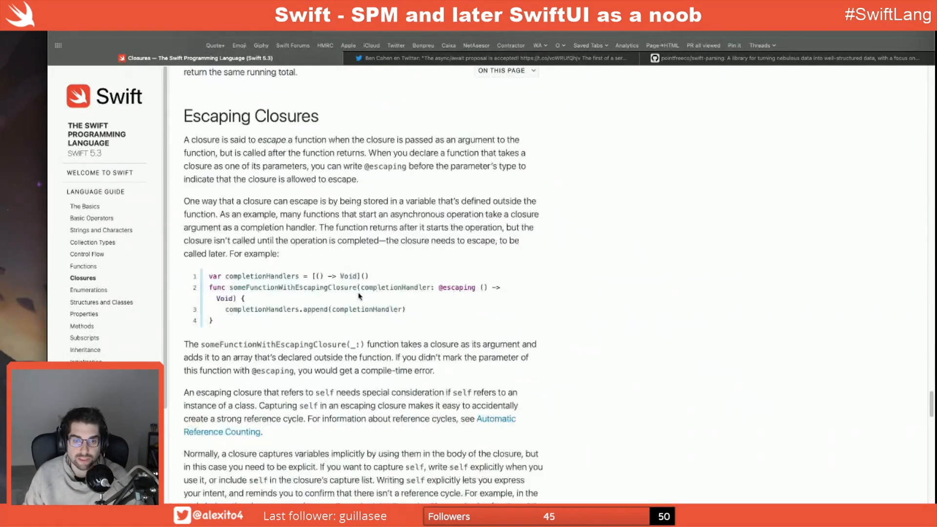
scroll(up, 3)
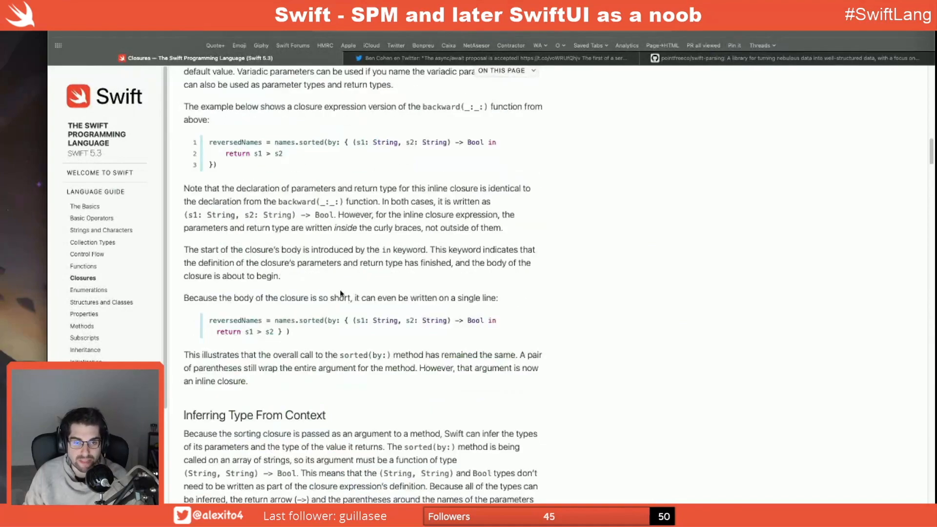
scroll(up, 3)
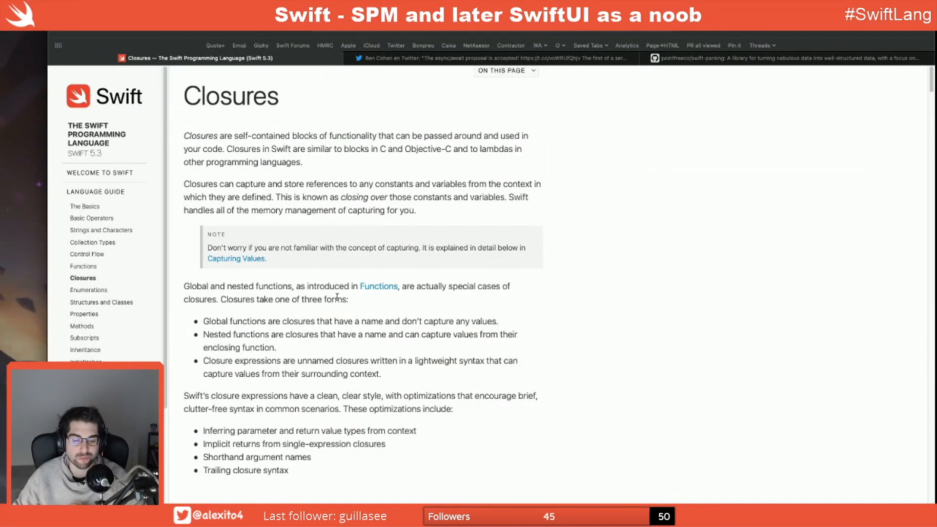
mouse_move(346, 324)
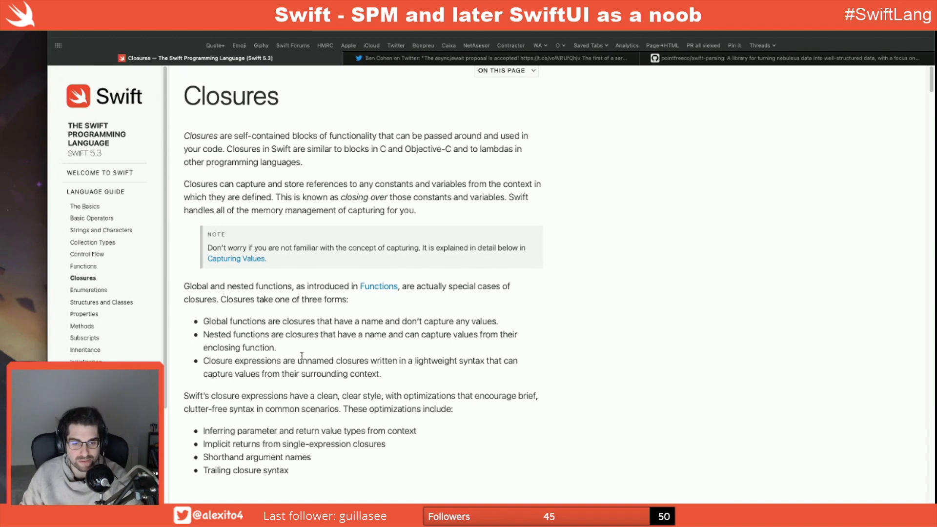
mouse_move(159, 195)
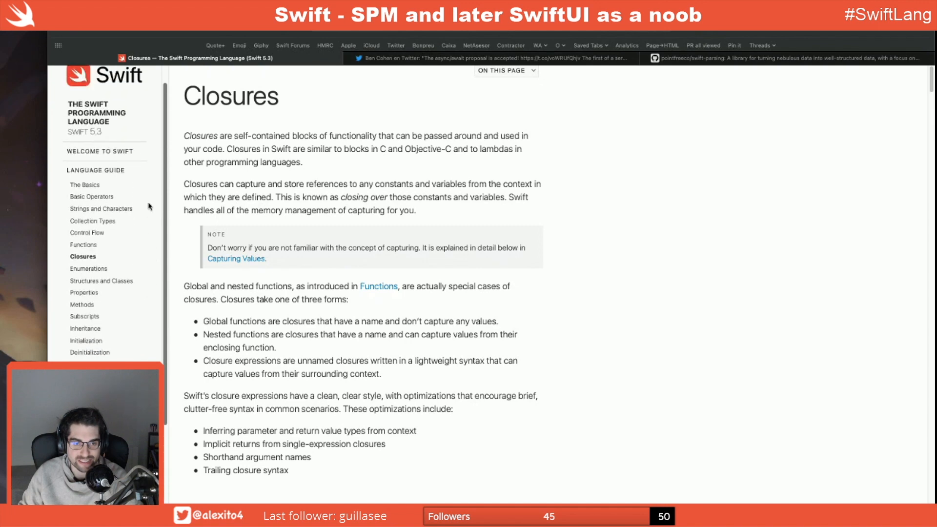
click(85, 184)
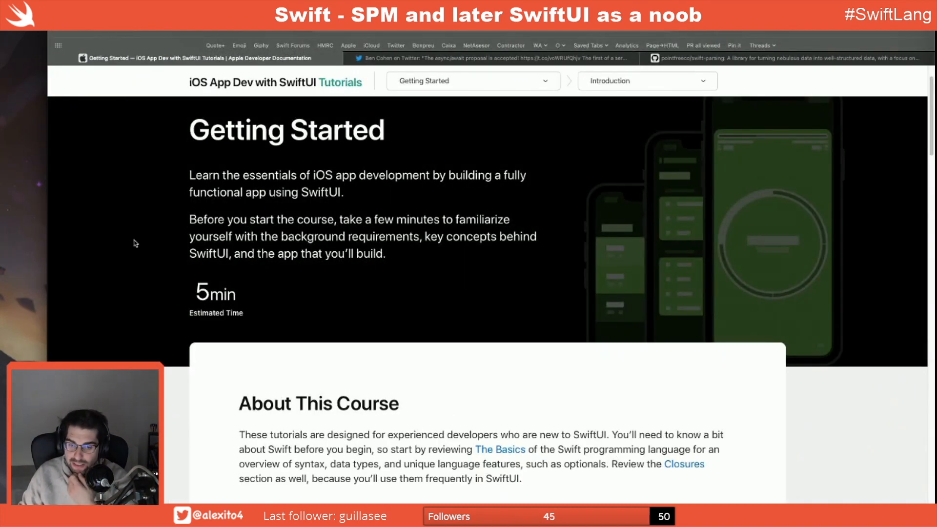
Read the SwiftUI Overview feature list until Tour of the App comes into view
scroll(down, 3)
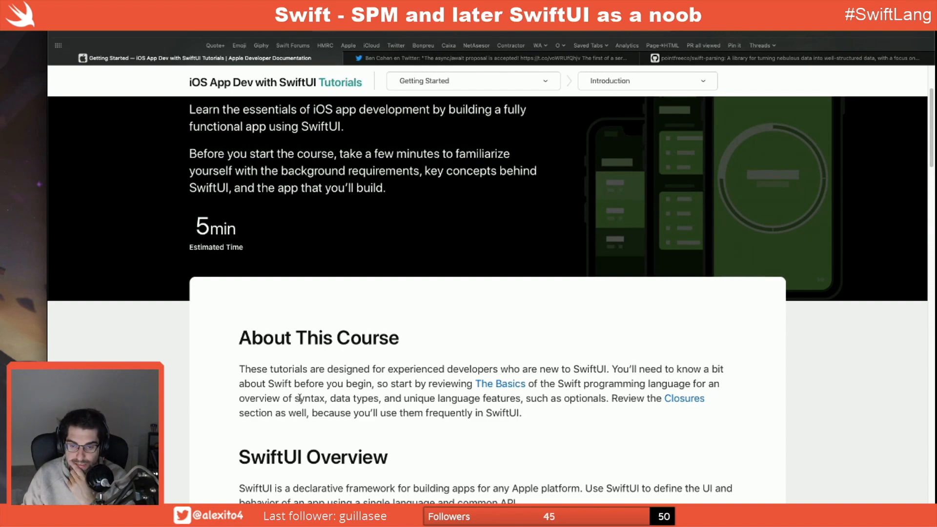
scroll(down, 3)
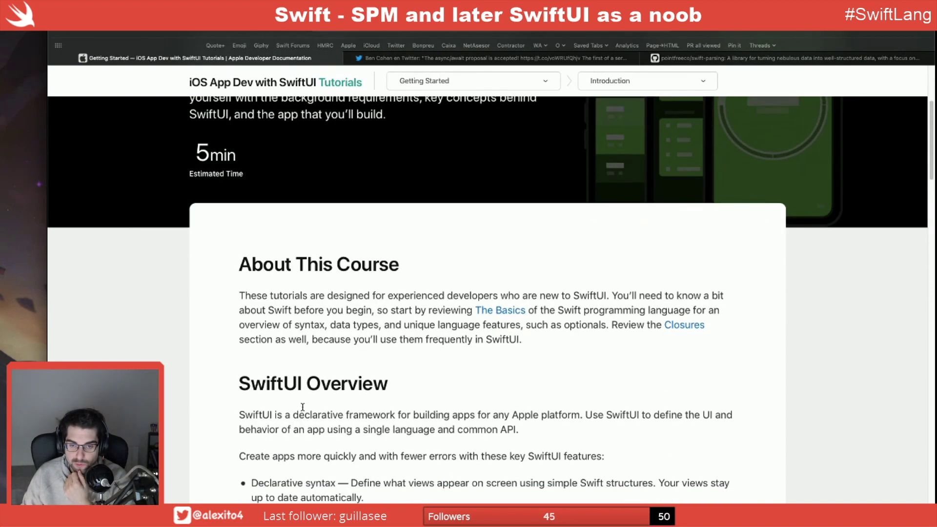
scroll(down, 3)
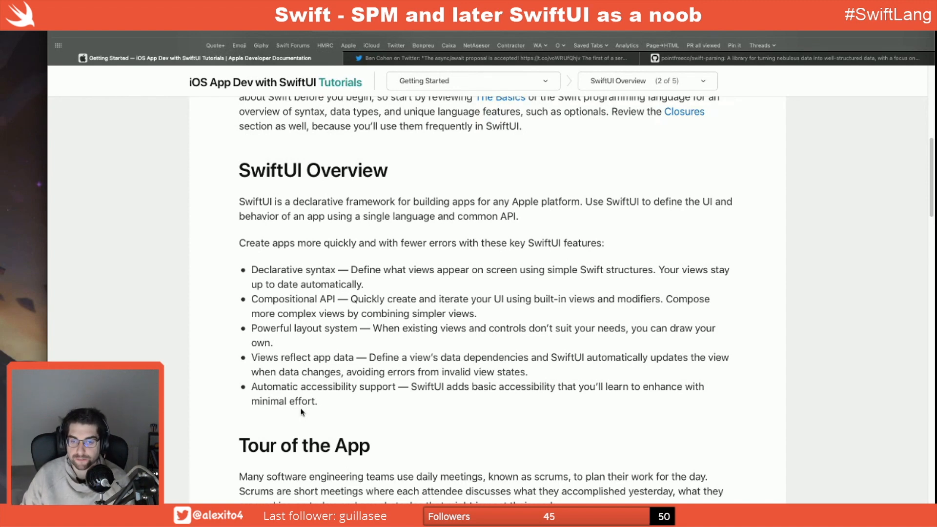
Highlight the automatic accessibility support bullet and continue down to Tour of the App
double_click(362, 270)
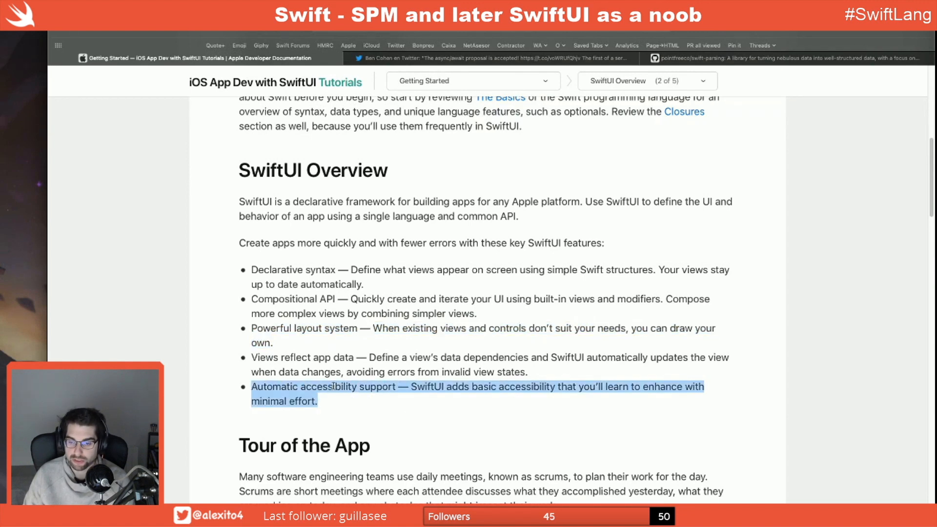
scroll(down, 3)
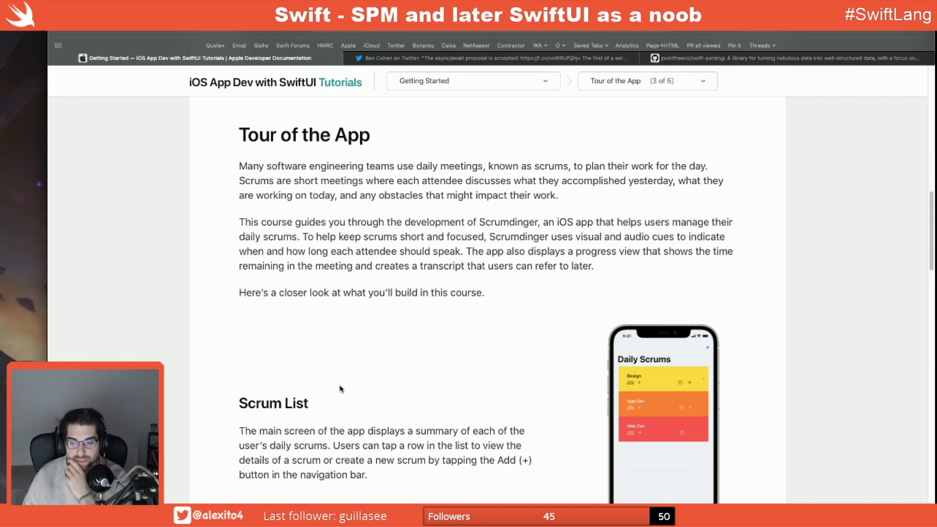
Read past the Scrum List description, double-clicking some text, to Scrum Detail and Edit
scroll(down, 3)
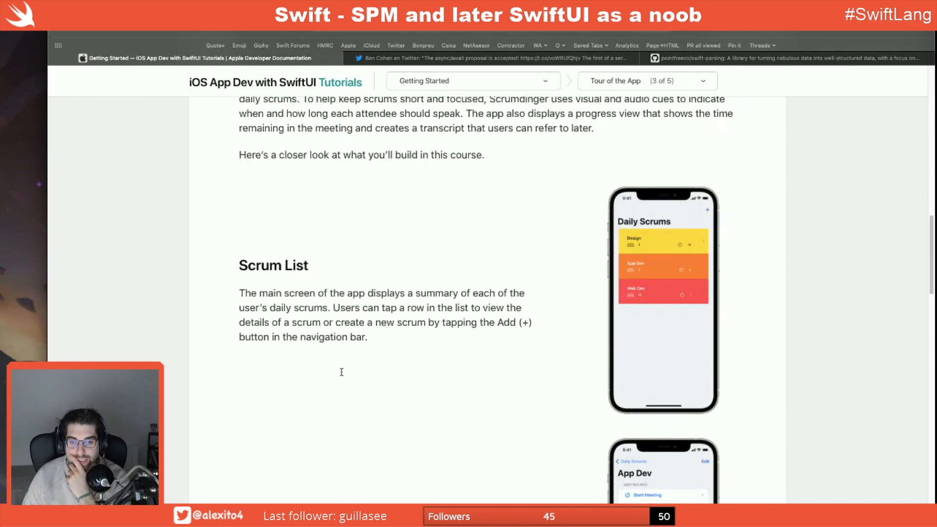
scroll(down, 3)
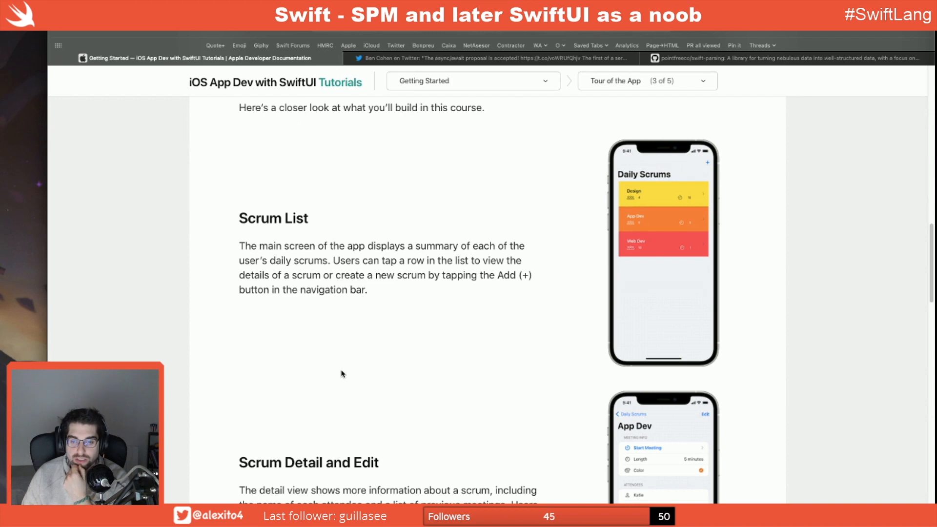
mouse_move(293, 258)
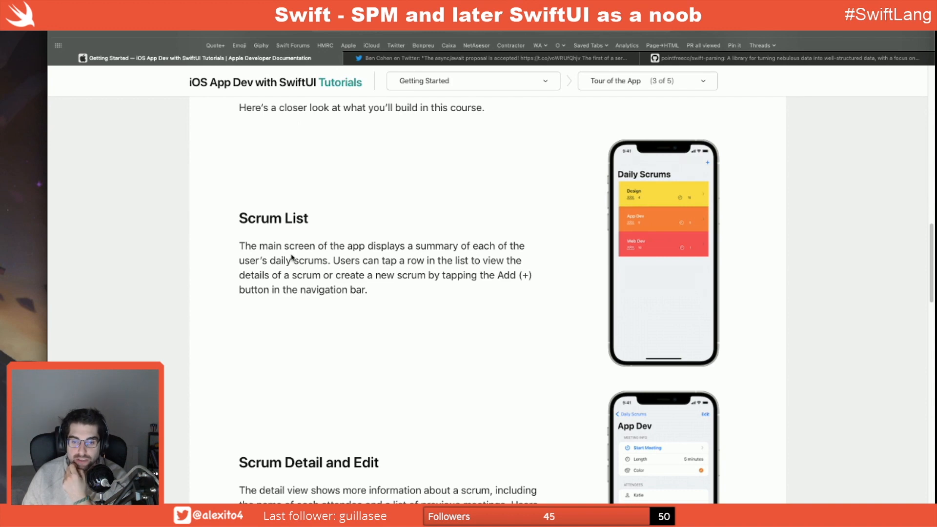
double_click(354, 260)
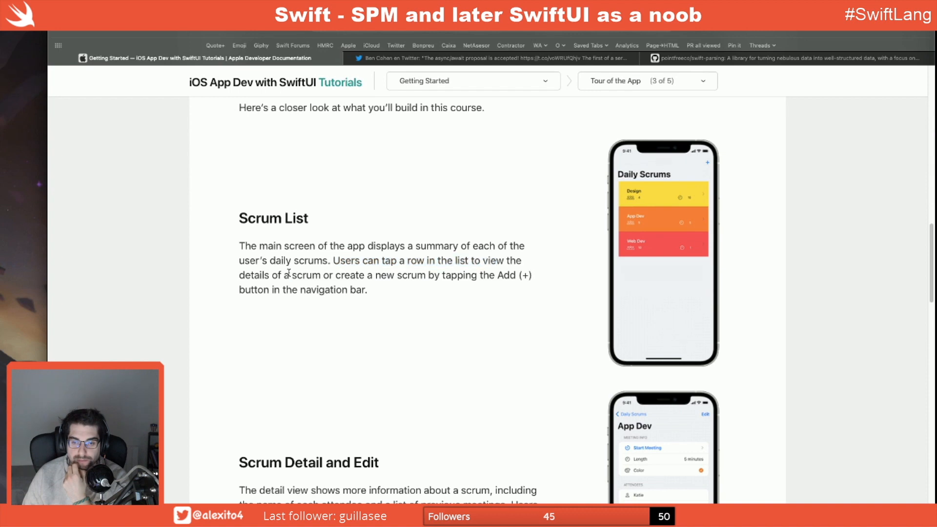
mouse_move(652, 270)
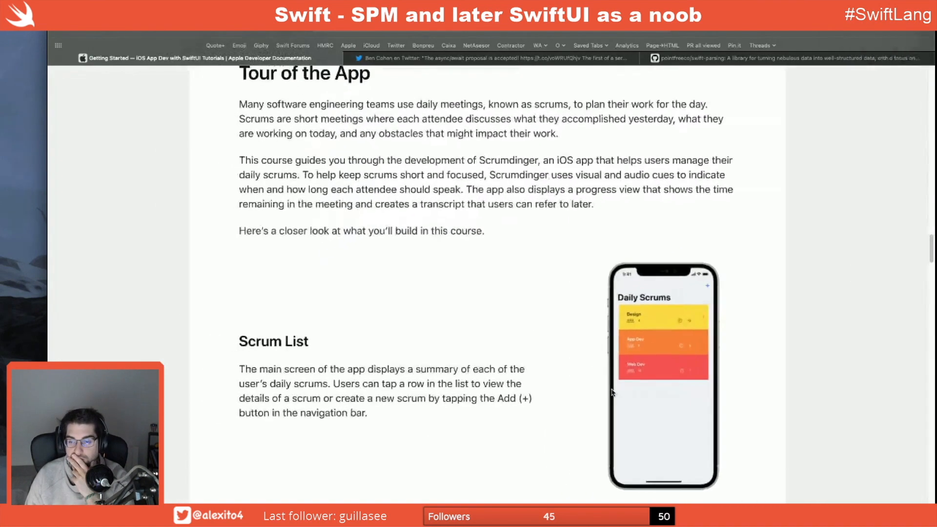
scroll(down, 3)
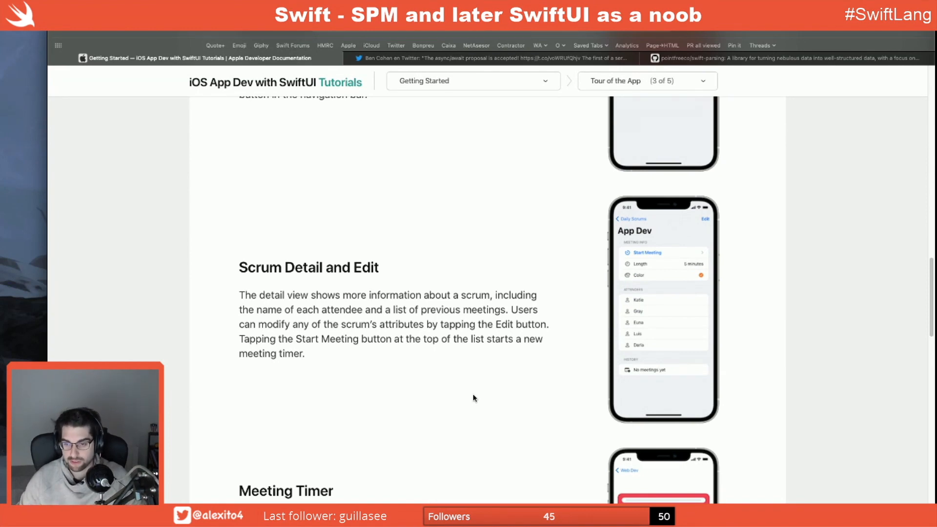
Scroll past Scrum Detail and Edit to the Meeting Timer description and screenshot
scroll(up, 3)
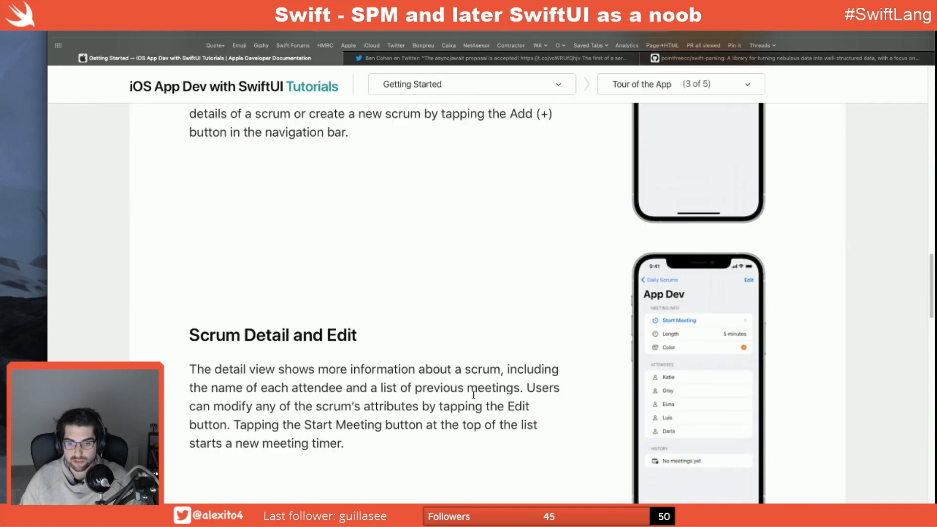
scroll(down, 3)
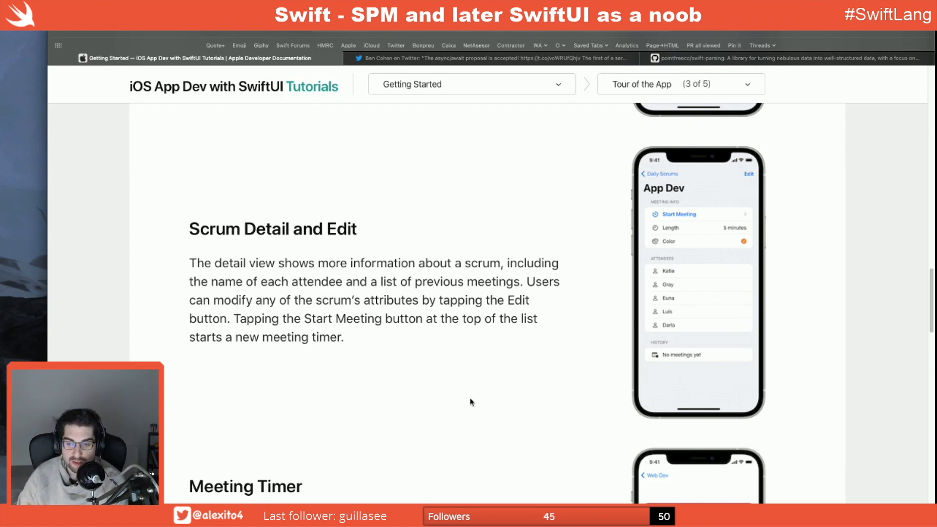
scroll(down, 3)
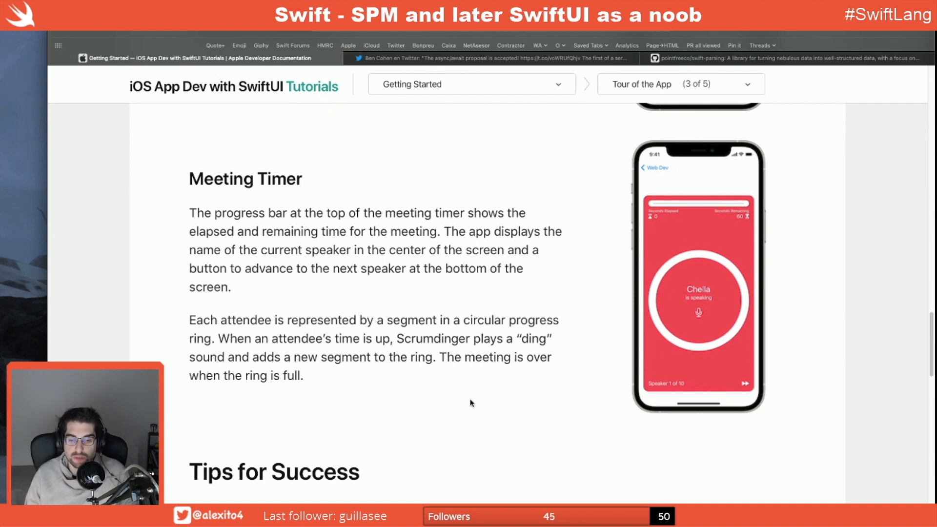
Scroll down to the Tips for Success list and the start of Start Building
scroll(down, 3)
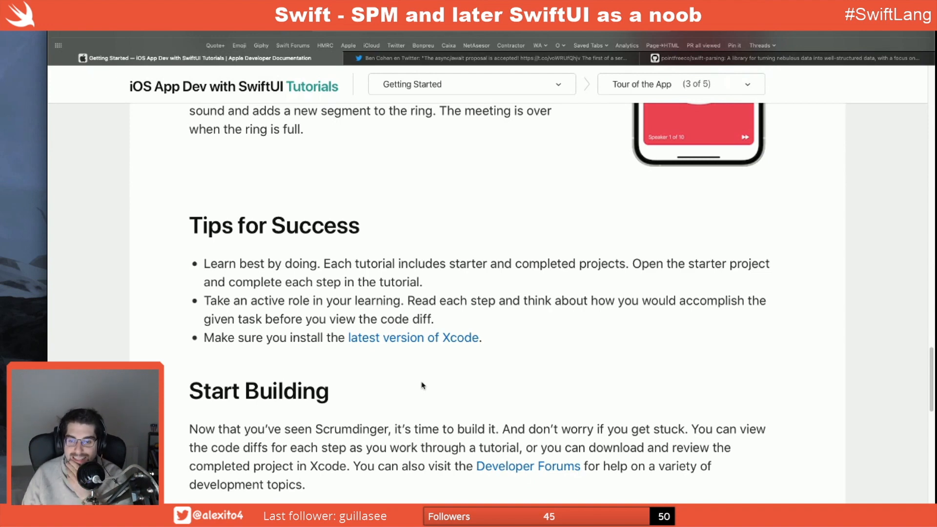
mouse_move(418, 381)
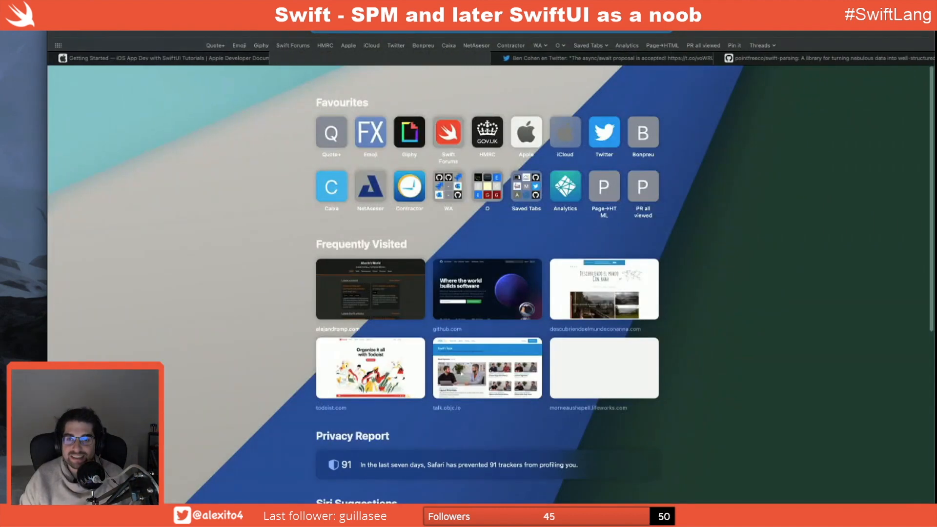
Load xcodereleases.com from the favourites to show the Xcode versions table
click(380, 58)
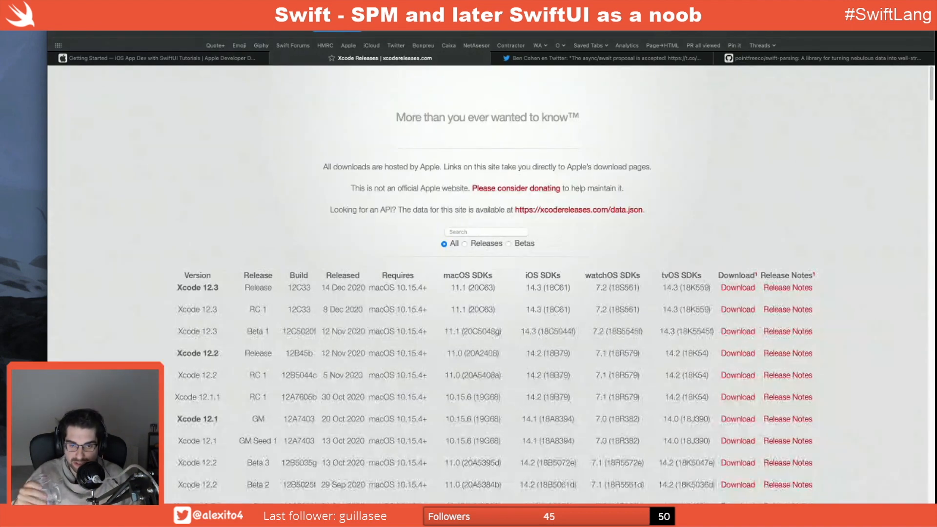
scroll(up, 3)
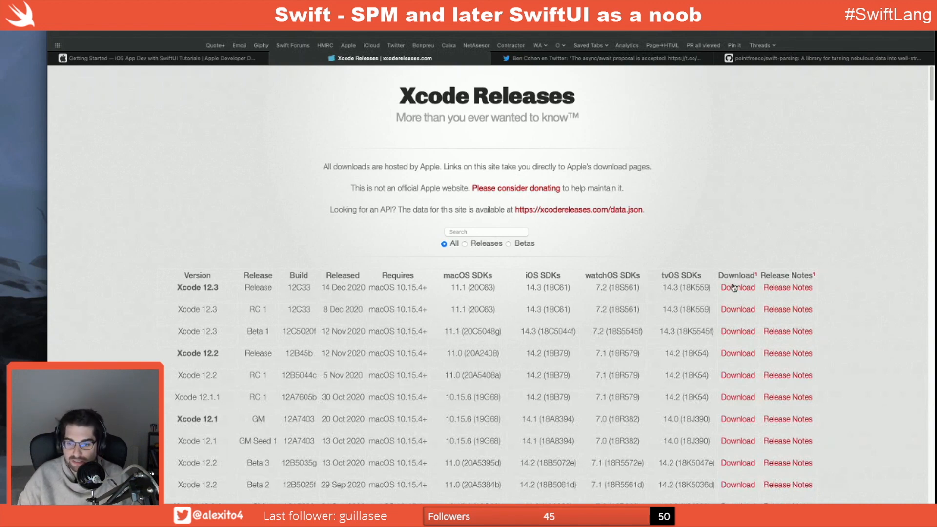
mouse_move(543, 289)
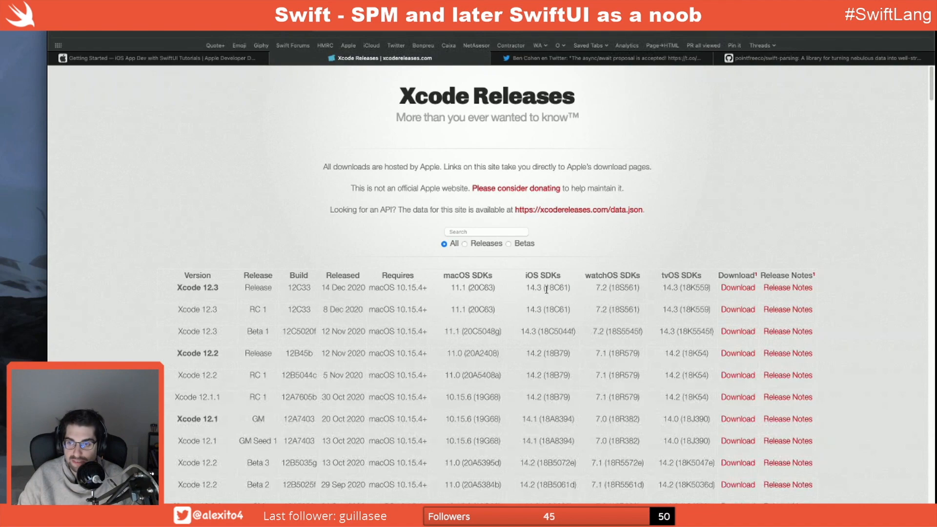
Return to Getting Started, scroll past Start Building, and begin 'Using Stacks to Arrange Views'
click(158, 58)
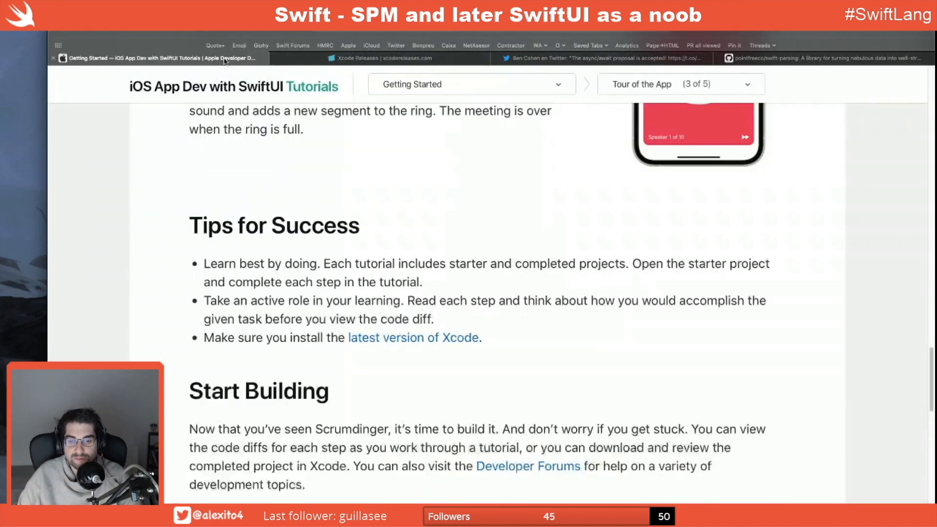
scroll(up, 3)
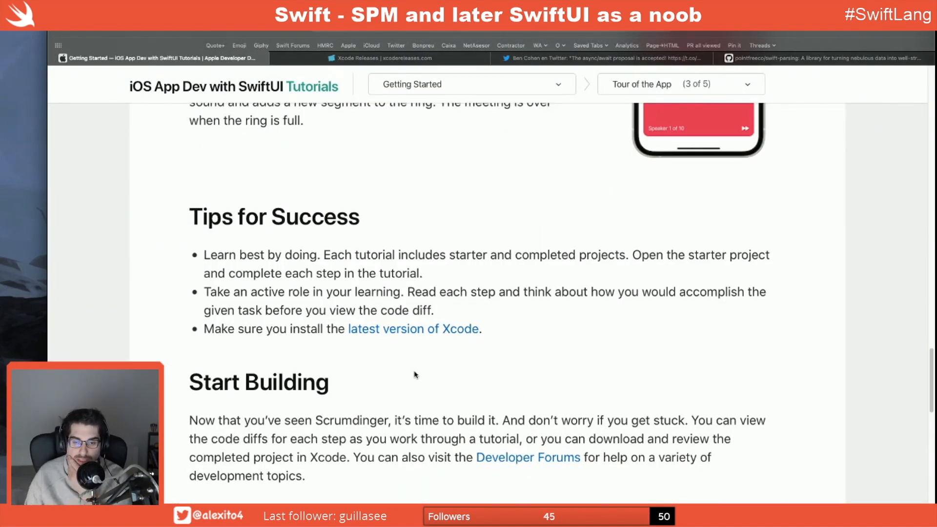
scroll(down, 3)
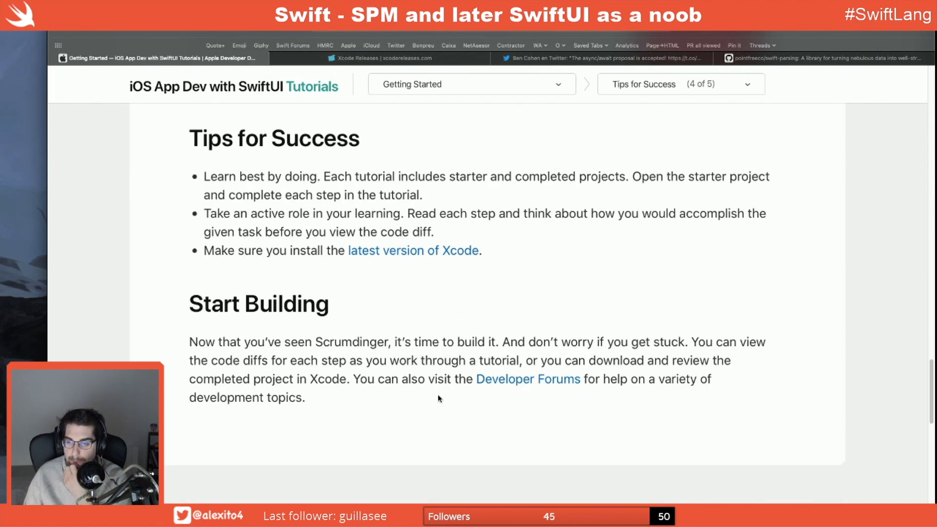
mouse_move(602, 340)
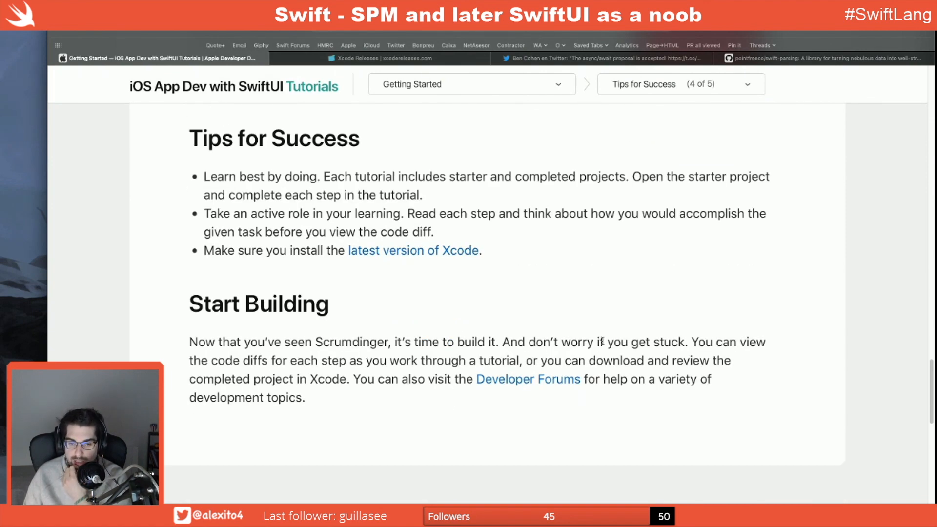
mouse_move(529, 356)
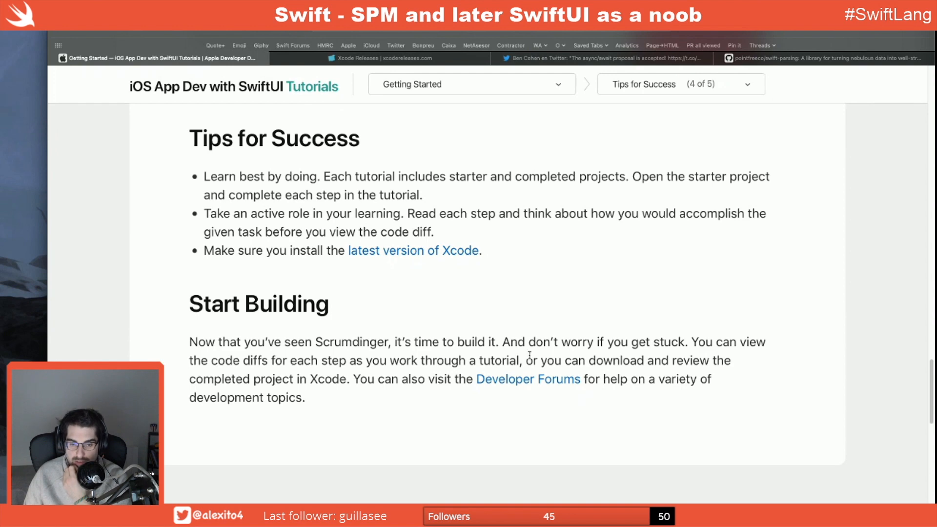
double_click(263, 379)
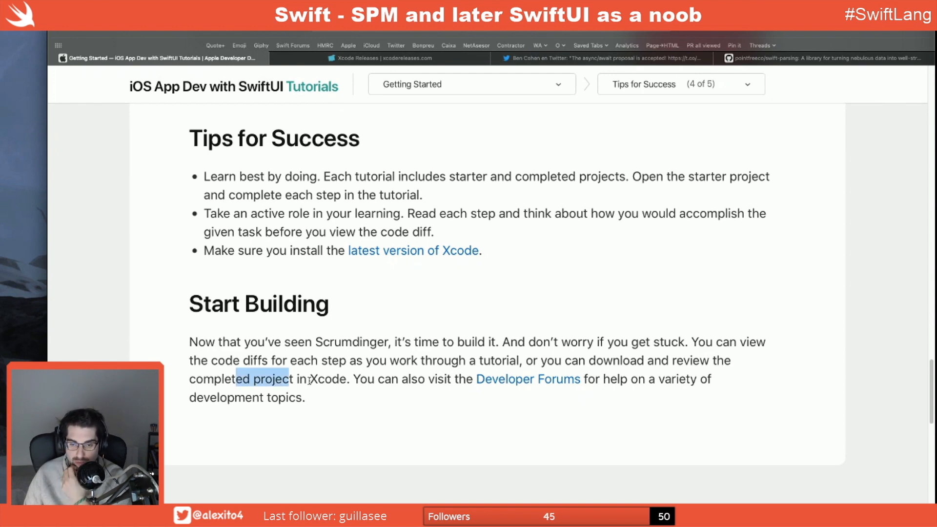
scroll(down, 3)
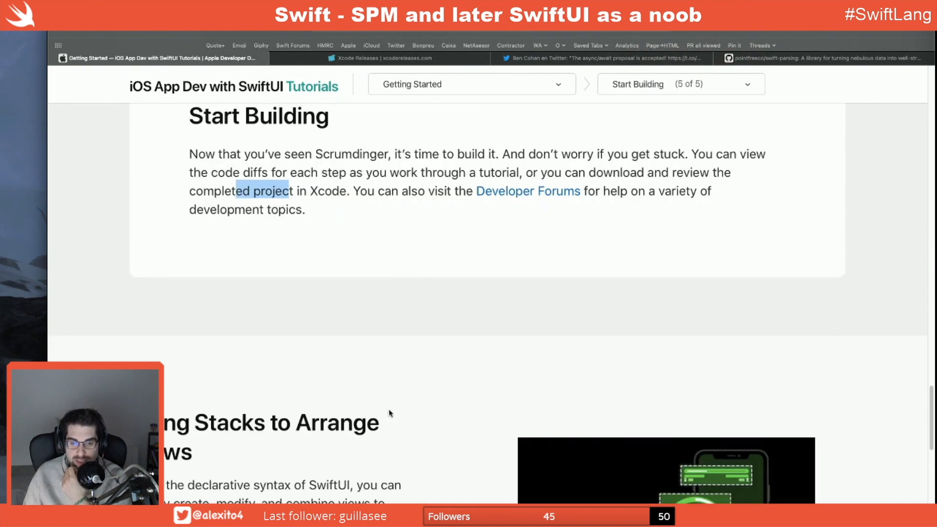
scroll(down, 3)
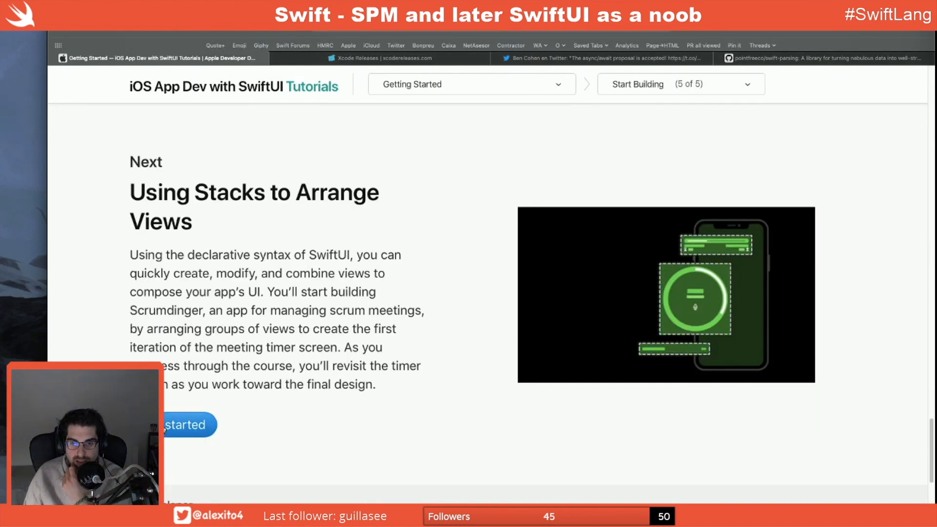
click(185, 425)
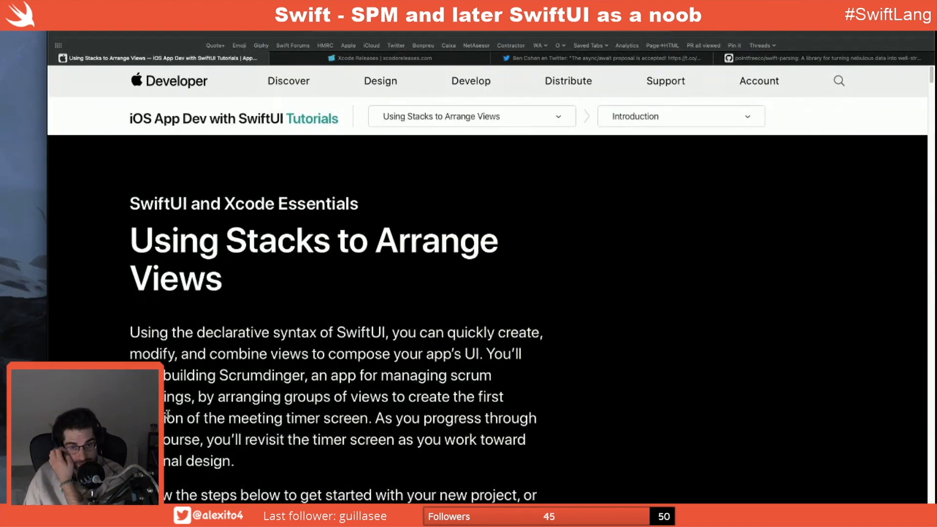